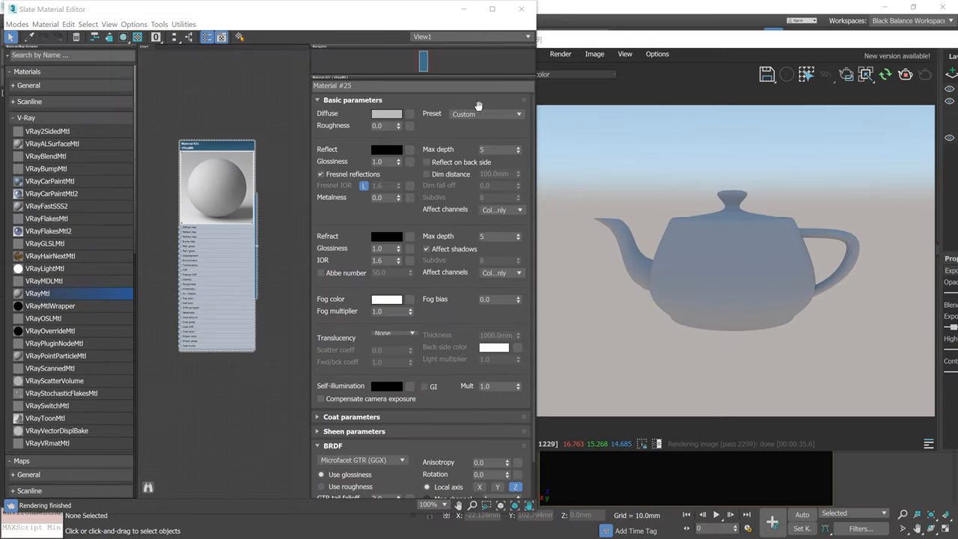
{"action": "mouse_move", "coordinate": [494, 122]}
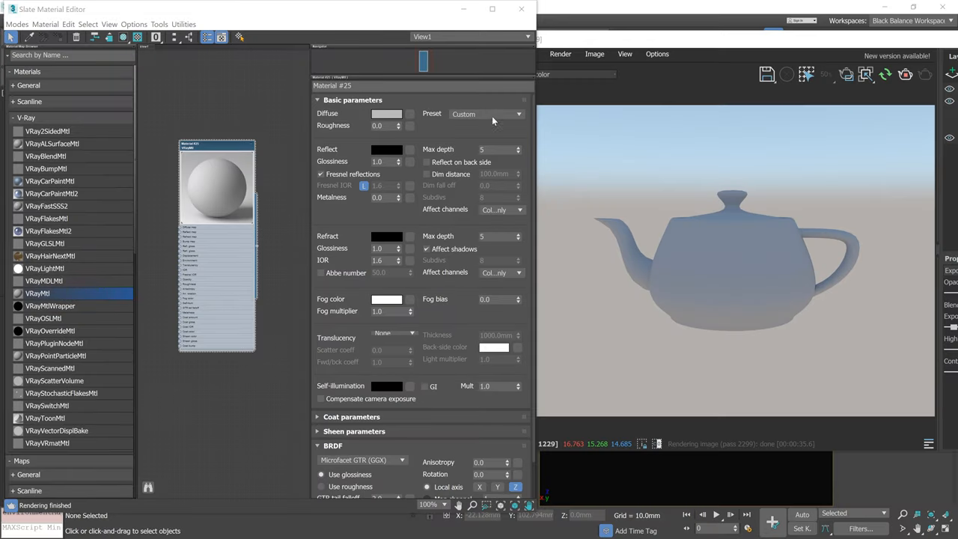
Preview the Aluminium, Aluminium (Rough) and Aluminium (Brushed) presets on the teapot material.
{"action": "left_click", "coordinate": [518, 114]}
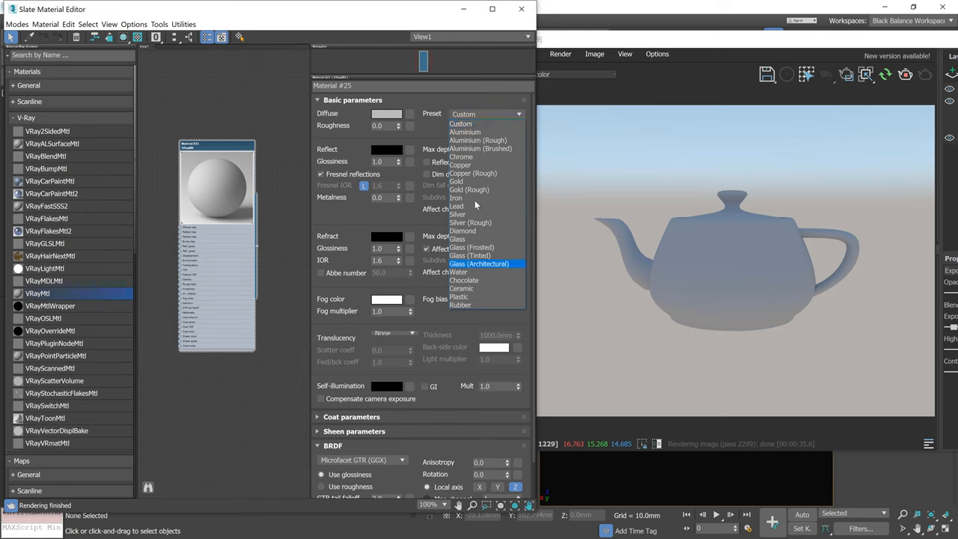
{"action": "left_click", "coordinate": [464, 131]}
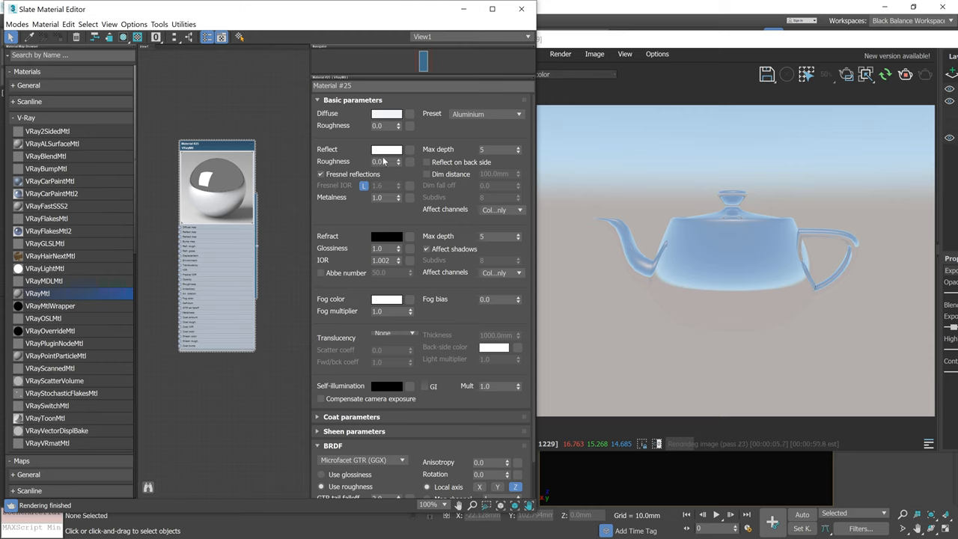
{"action": "left_click", "coordinate": [518, 114]}
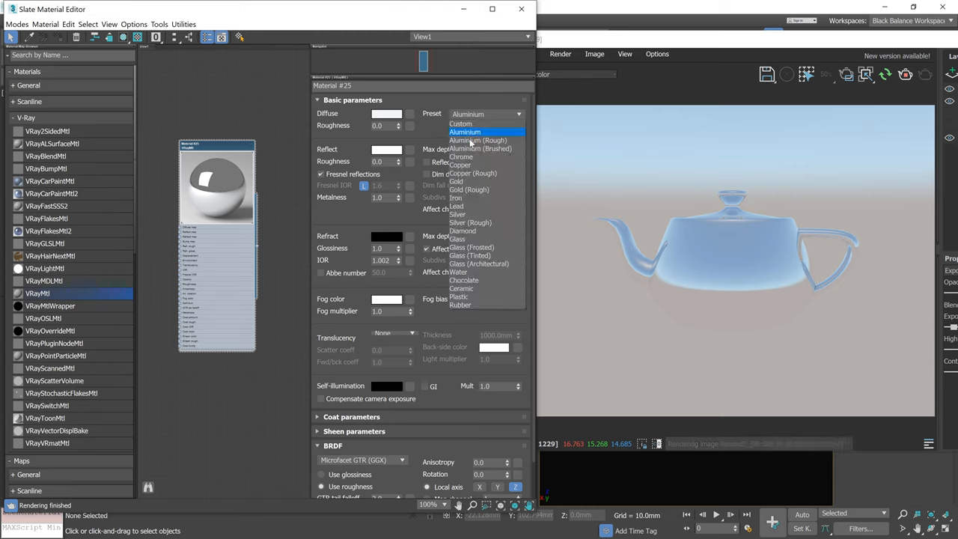
{"action": "left_click", "coordinate": [478, 140]}
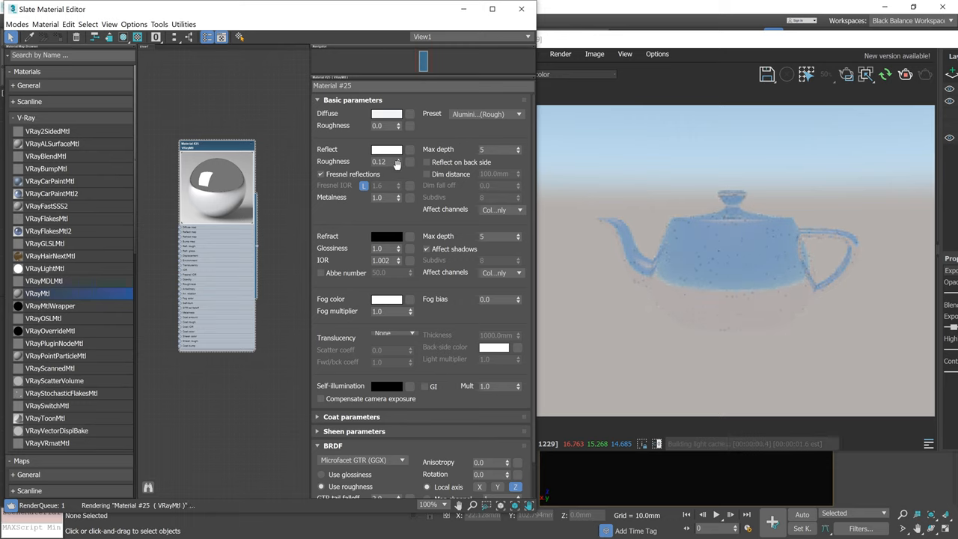
{"action": "left_click", "coordinate": [518, 114]}
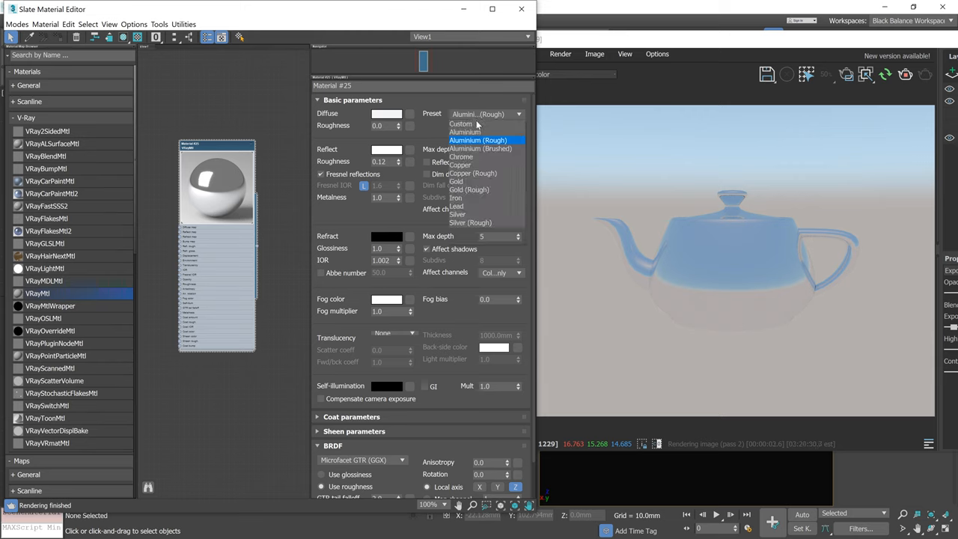
{"action": "mouse_move", "coordinate": [479, 149]}
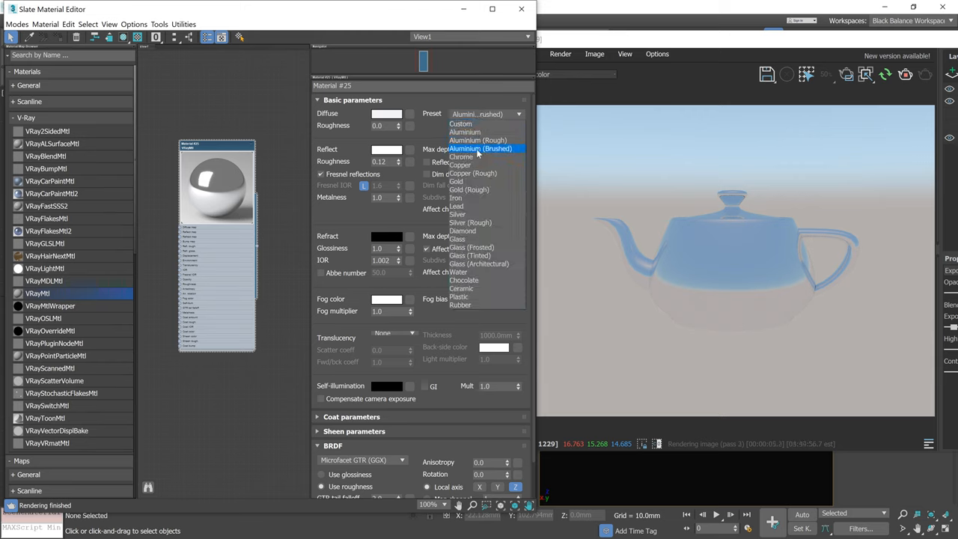
{"action": "left_click", "coordinate": [479, 149]}
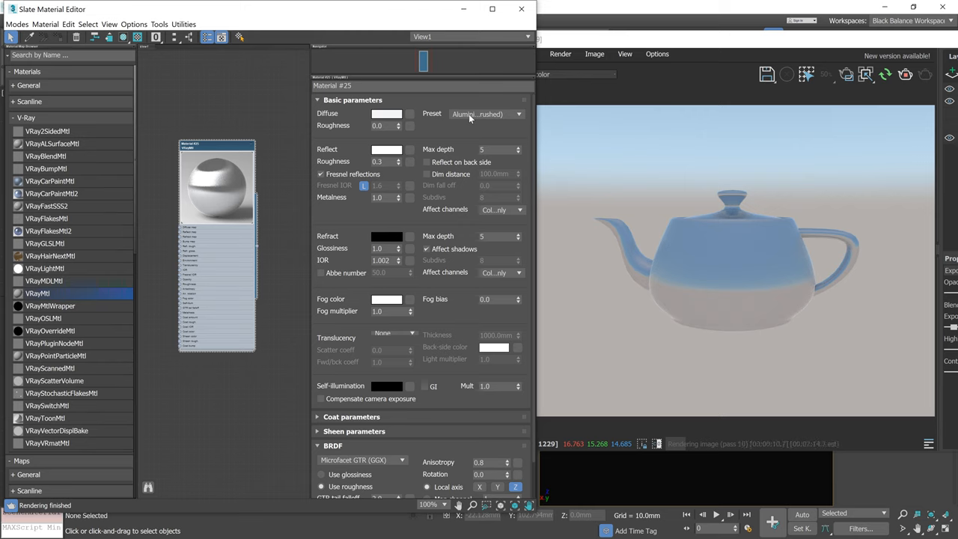
Cycle through the Copper, Water, Chocolate, Ceramic, Rubber and Plastic presets.
{"action": "left_click", "coordinate": [487, 113]}
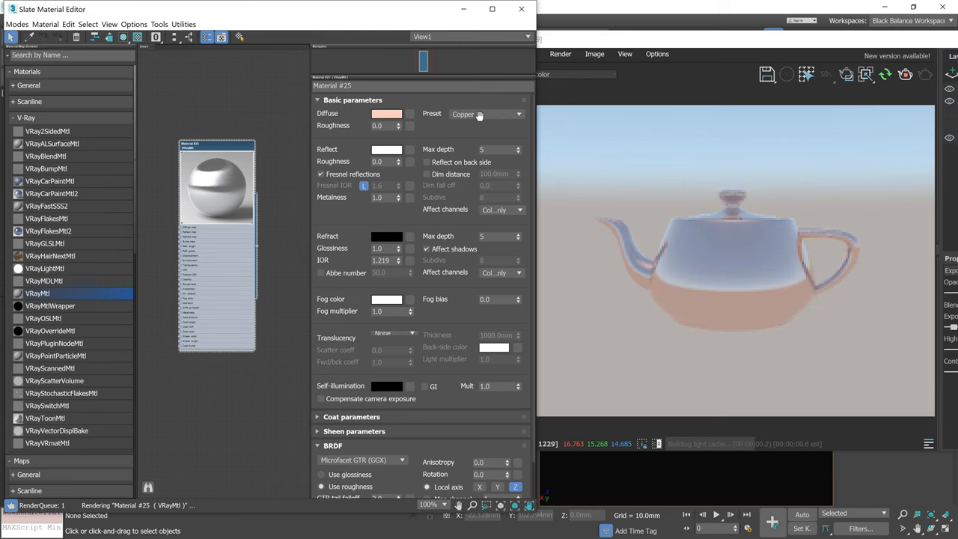
{"action": "left_click", "coordinate": [518, 114]}
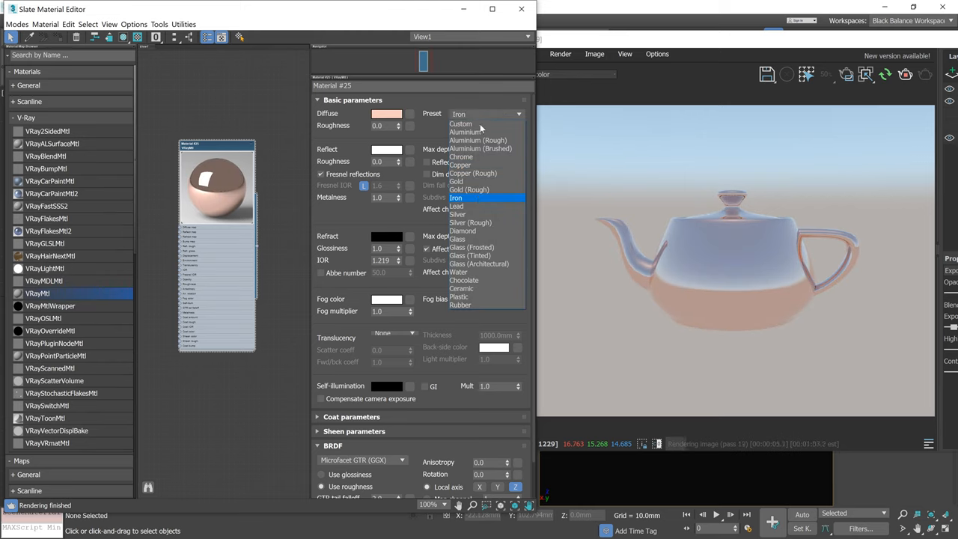
{"action": "left_click", "coordinate": [472, 247]}
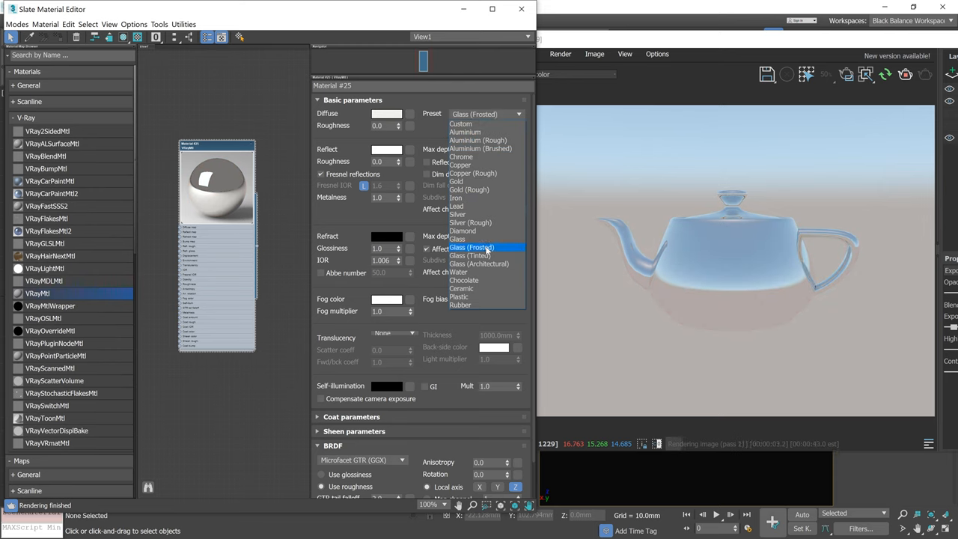
{"action": "left_click", "coordinate": [470, 247]}
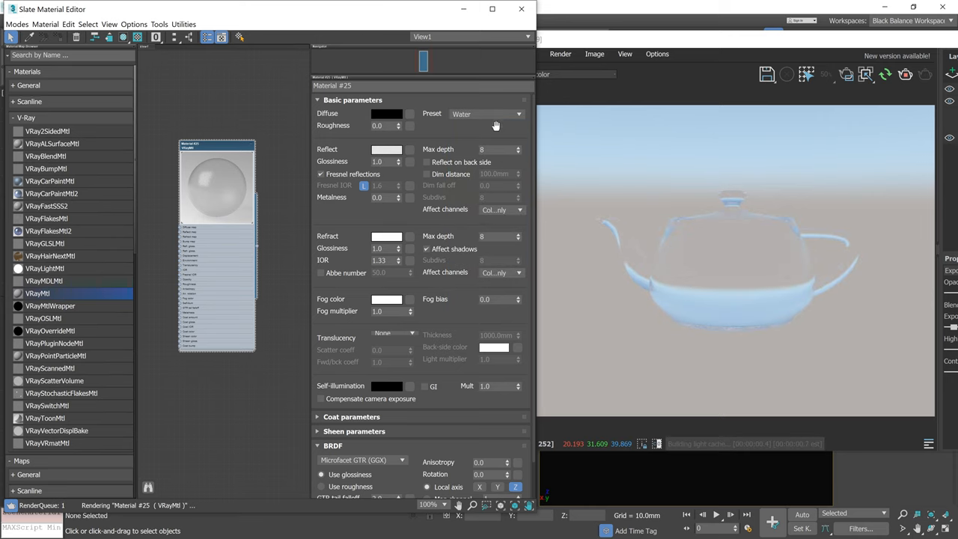
{"action": "left_click", "coordinate": [486, 113]}
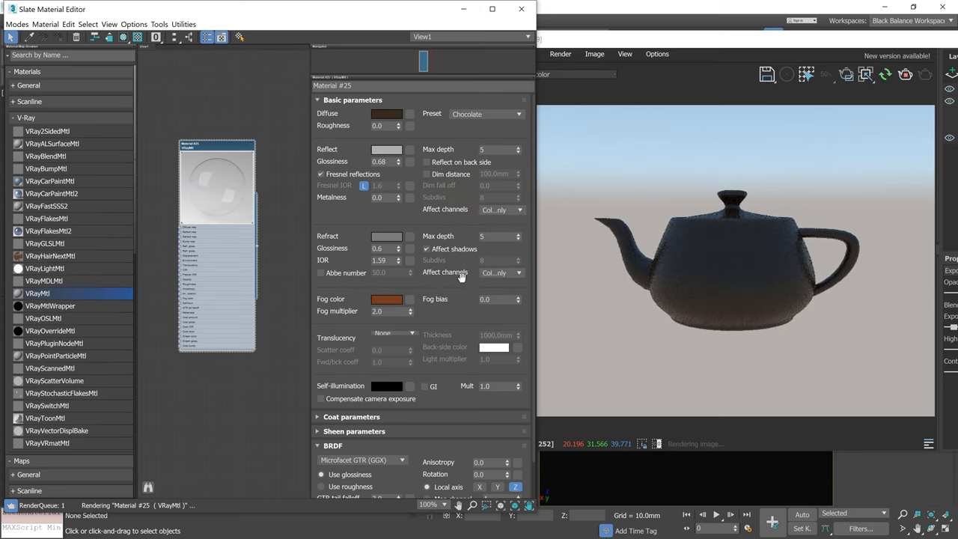
{"action": "left_click", "coordinate": [486, 113]}
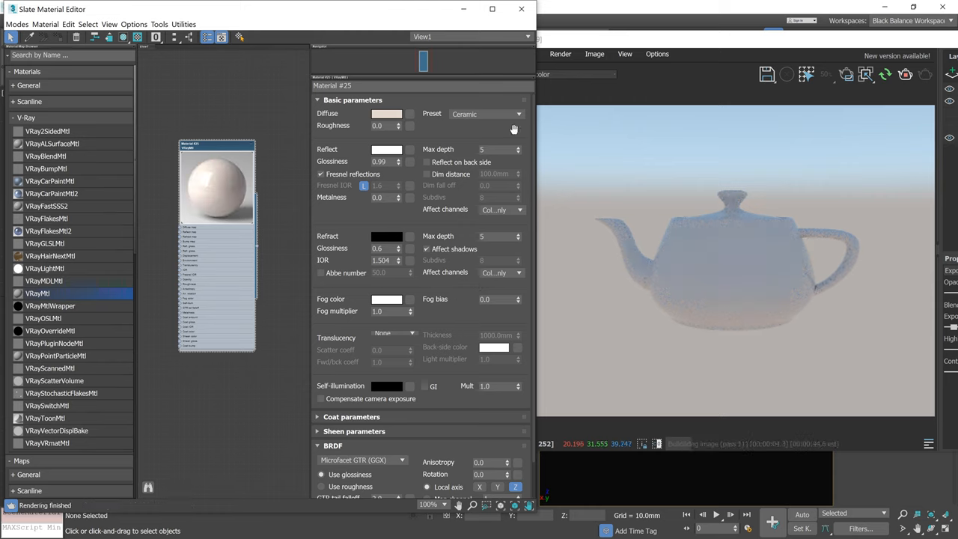
{"action": "left_click", "coordinate": [486, 113]}
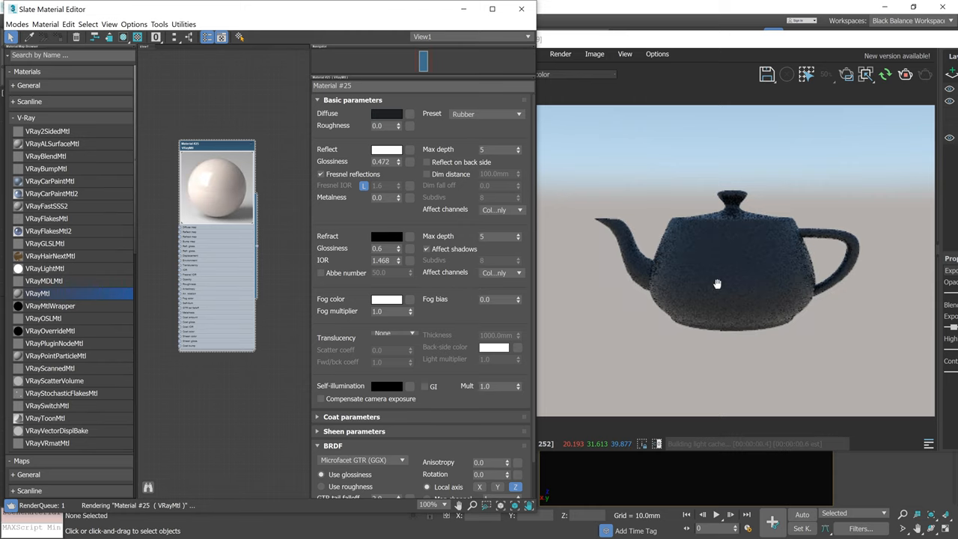
{"action": "left_click", "coordinate": [485, 114]}
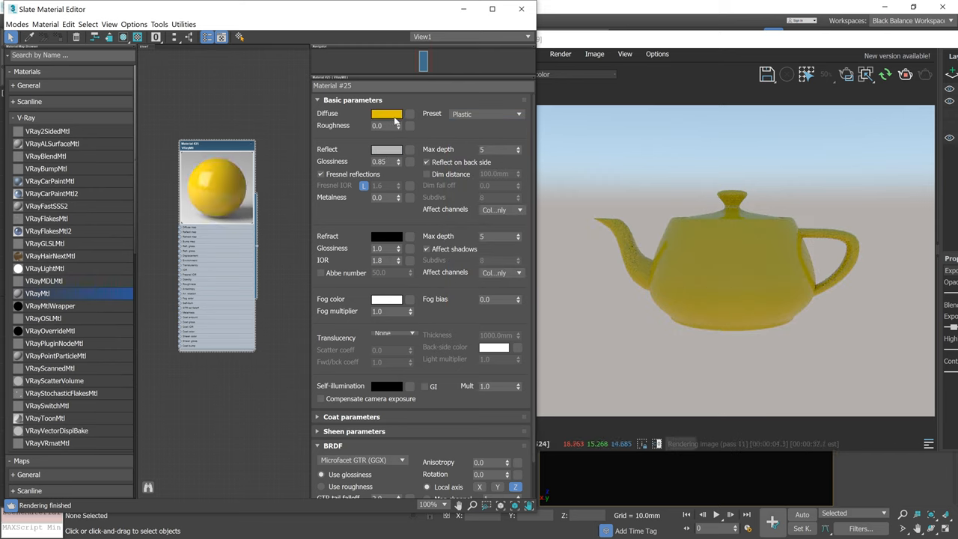
Give the plastic teapot material an orange diffuse colour.
{"action": "left_click", "coordinate": [386, 114]}
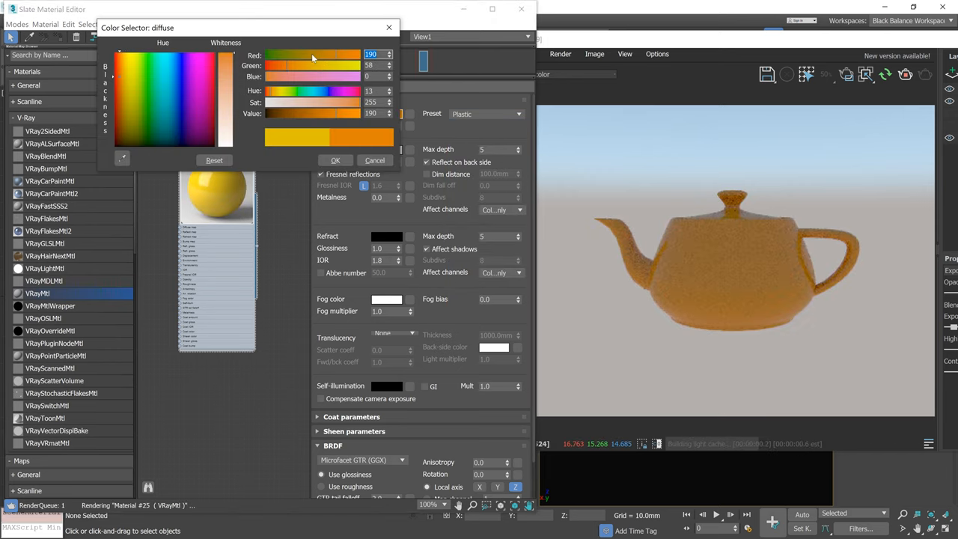
{"action": "left_click", "coordinate": [336, 160]}
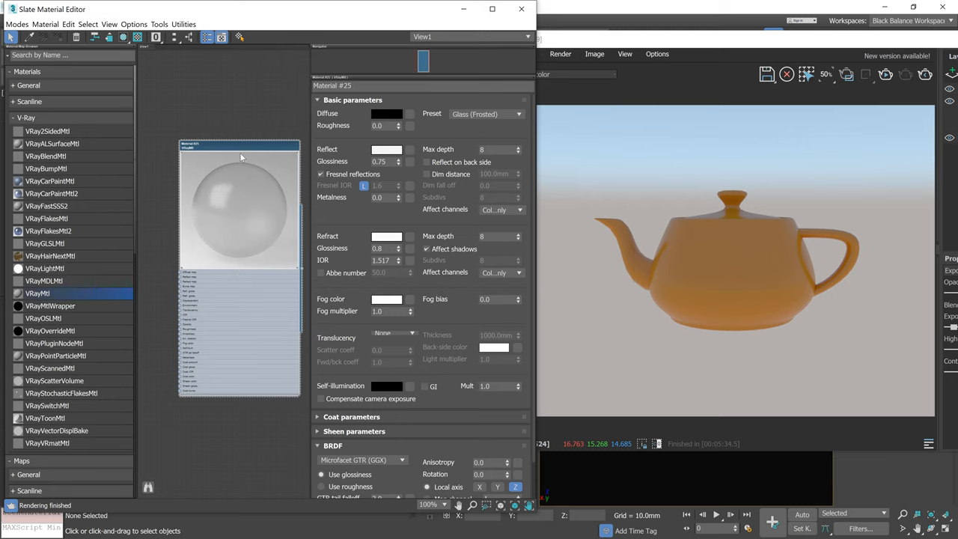
{"action": "mouse_move", "coordinate": [258, 248]}
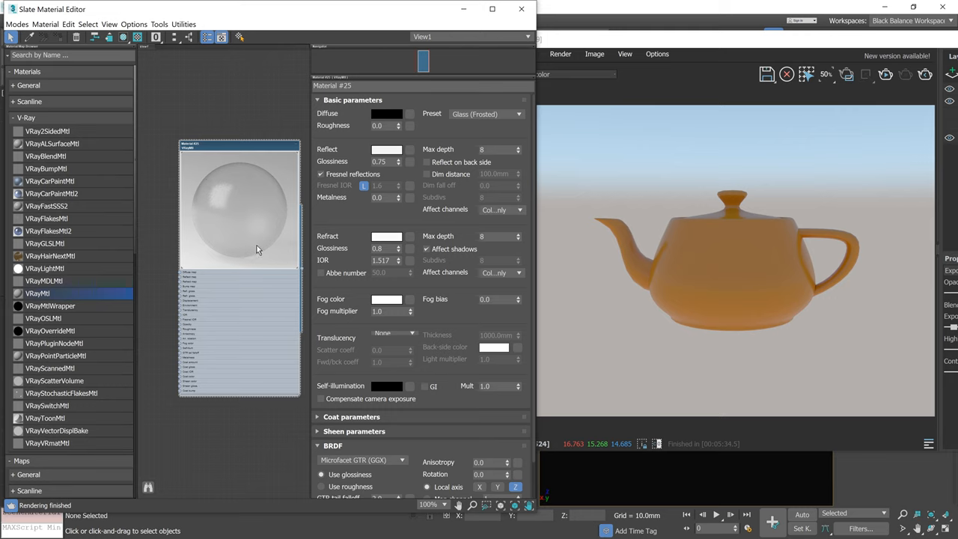
Preview another preset, then Copper and Gold, leaving the material on Gold.
{"action": "left_click", "coordinate": [515, 114]}
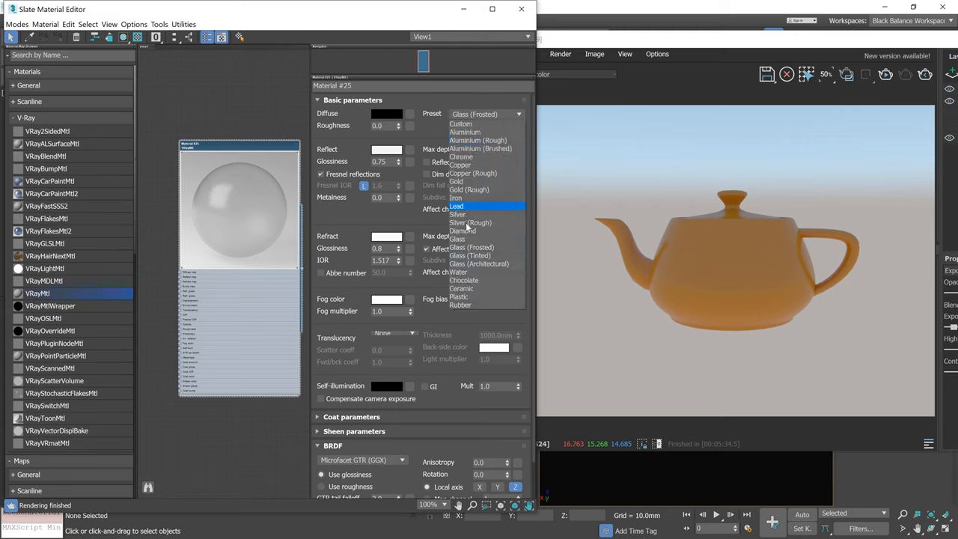
{"action": "left_click", "coordinate": [463, 230]}
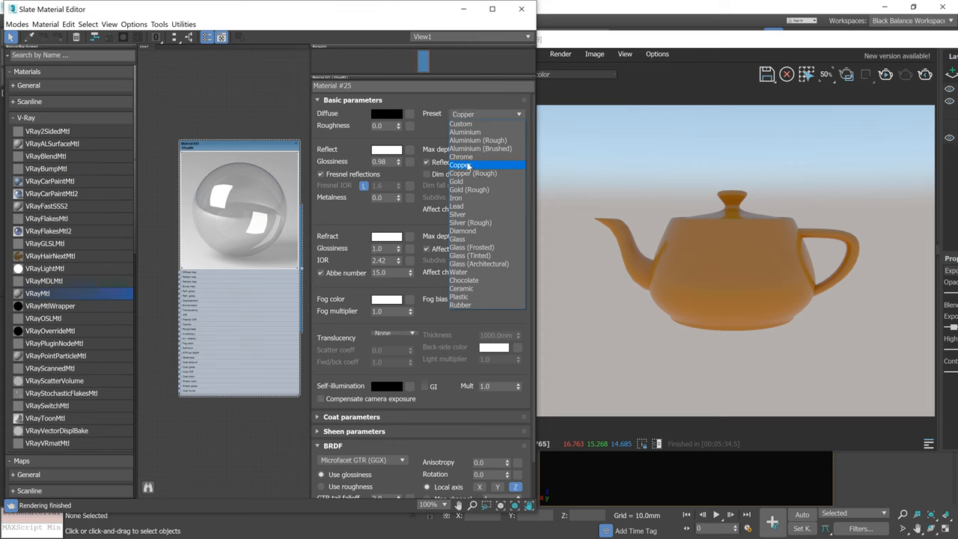
{"action": "left_click", "coordinate": [465, 165]}
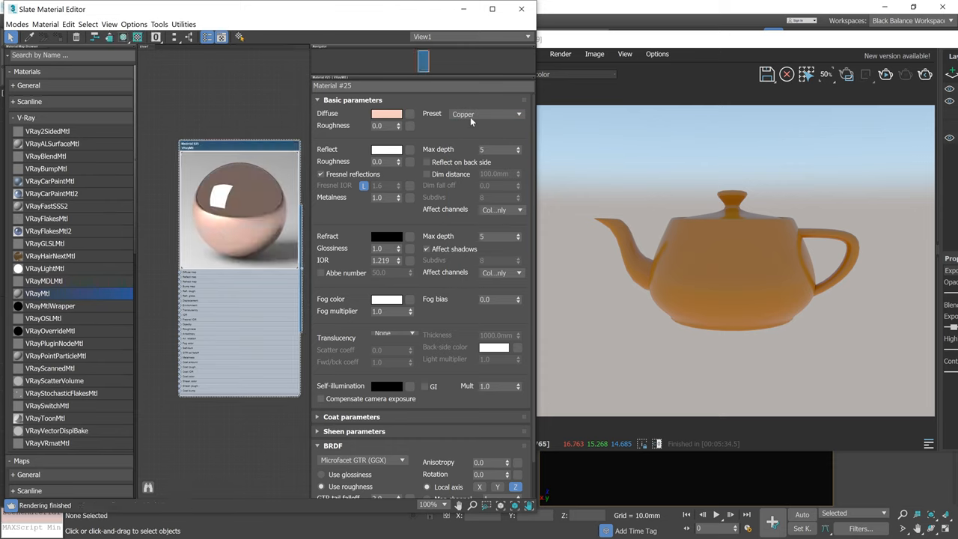
{"action": "left_click", "coordinate": [487, 114]}
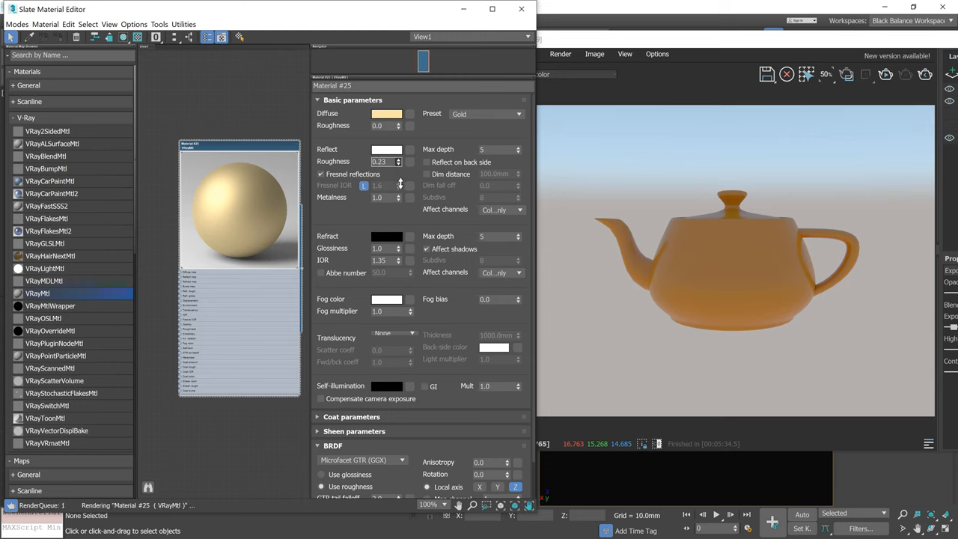
{"action": "triple_click", "coordinate": [383, 161]}
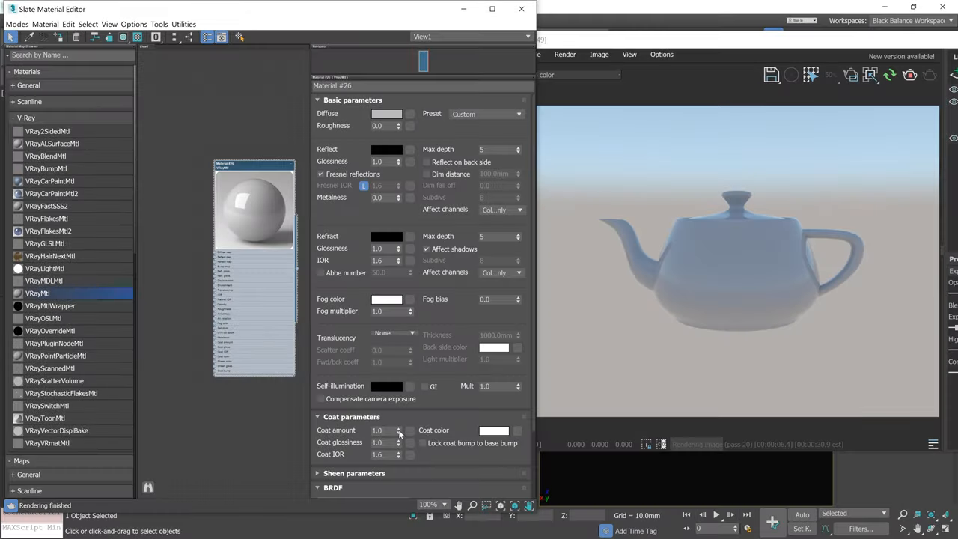
Set a reddish coat colour with the coat amount at 0.4.
{"action": "left_click", "coordinate": [494, 430]}
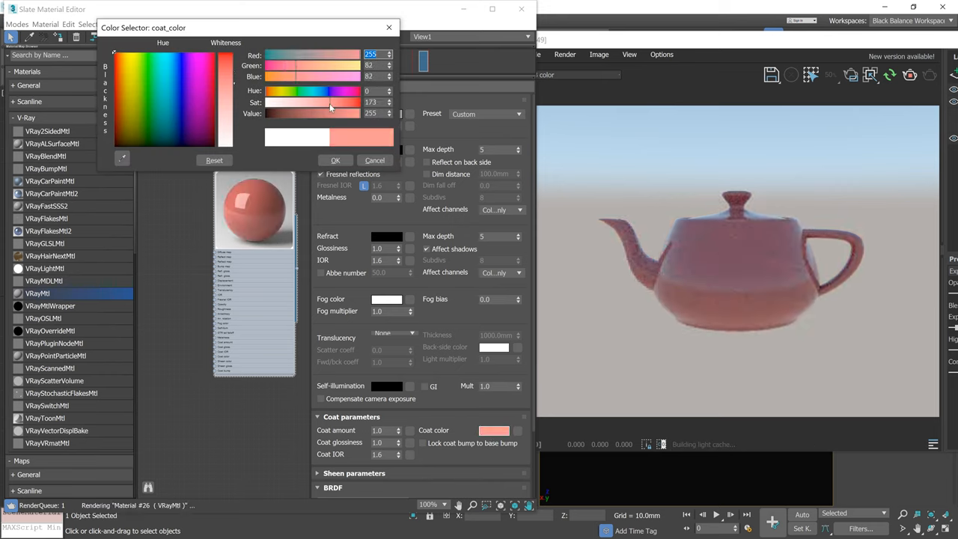
{"action": "left_click", "coordinate": [335, 160]}
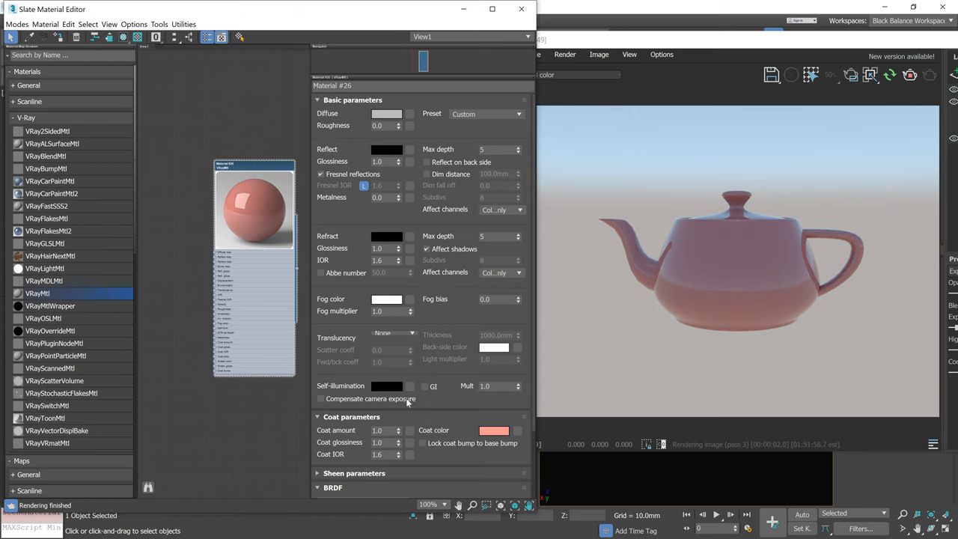
{"action": "triple_click", "coordinate": [386, 430]}
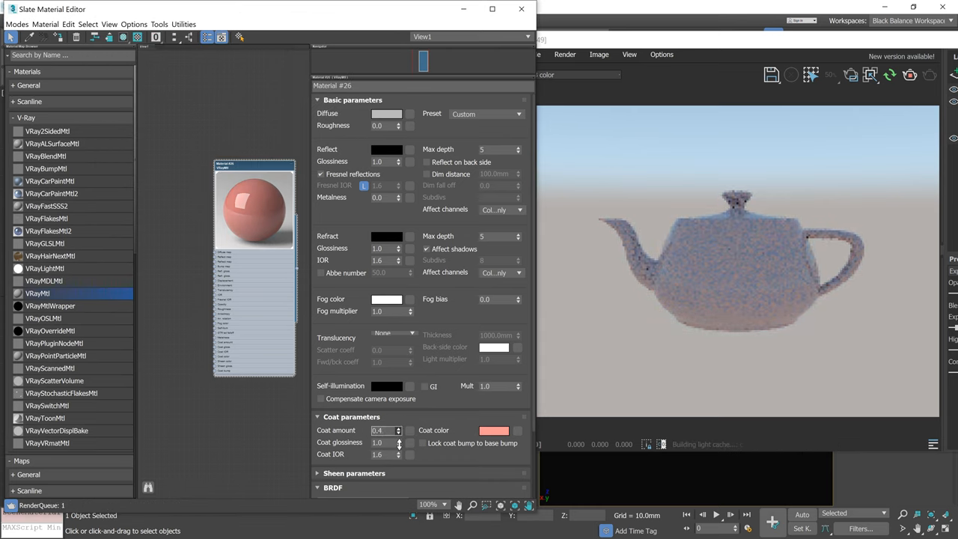
{"action": "left_click", "coordinate": [398, 428]}
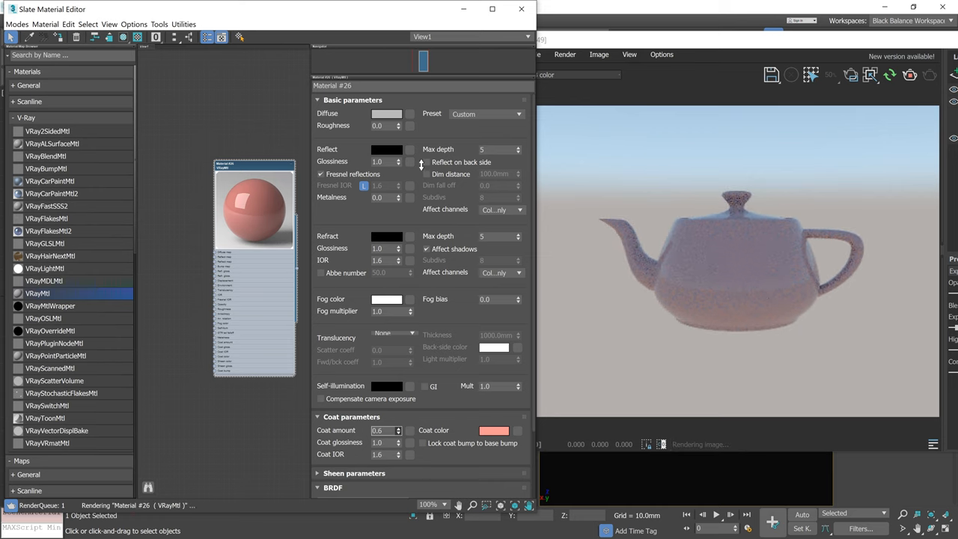
Set the teapot's diffuse base colour to blue.
{"action": "left_click", "coordinate": [386, 113]}
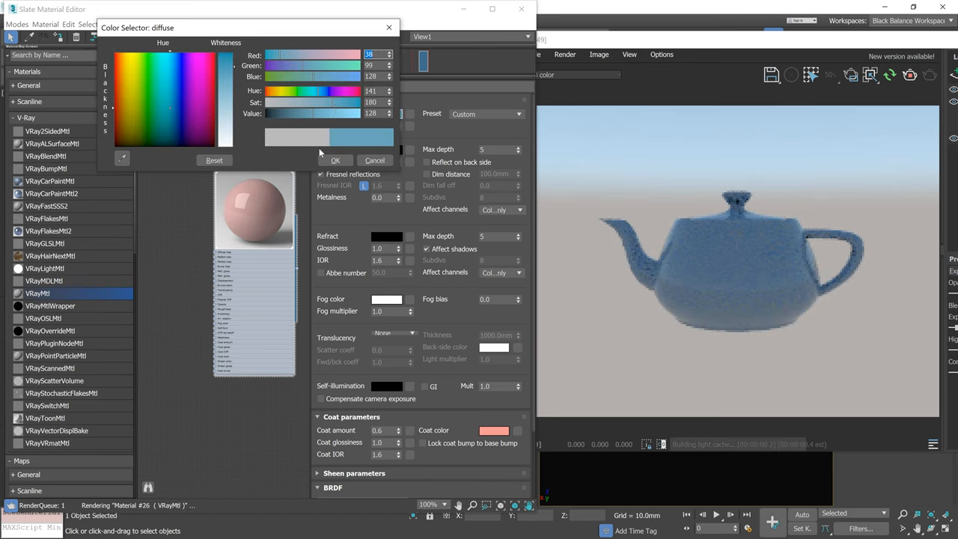
{"action": "left_click", "coordinate": [336, 160]}
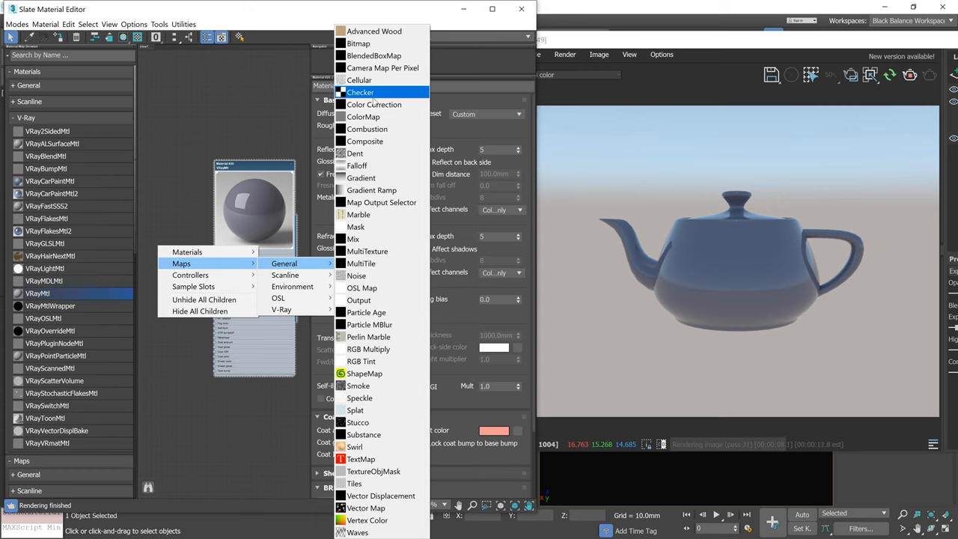
Instance a Checker map into Diffuse and tune the coat glossiness and IOR upward.
{"action": "left_click", "coordinate": [361, 93]}
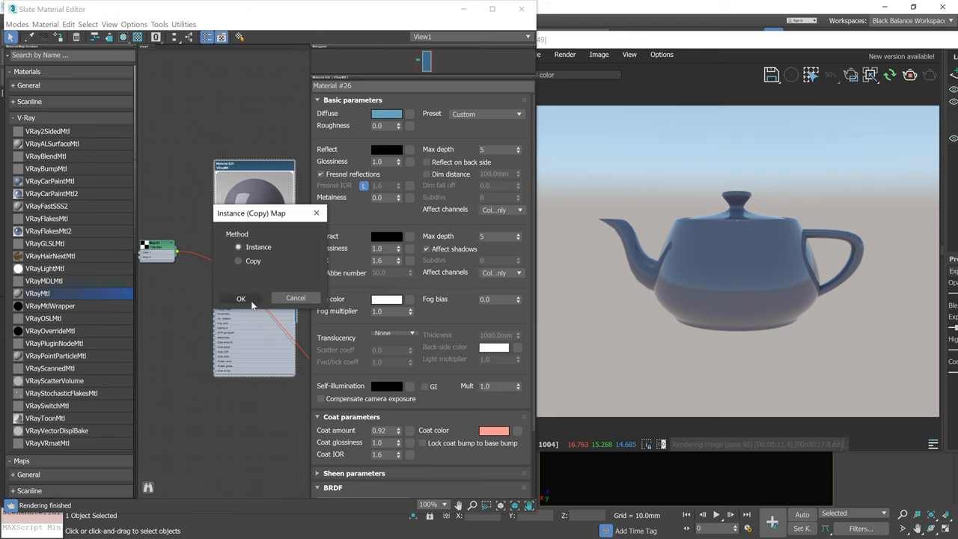
{"action": "left_click", "coordinate": [239, 298]}
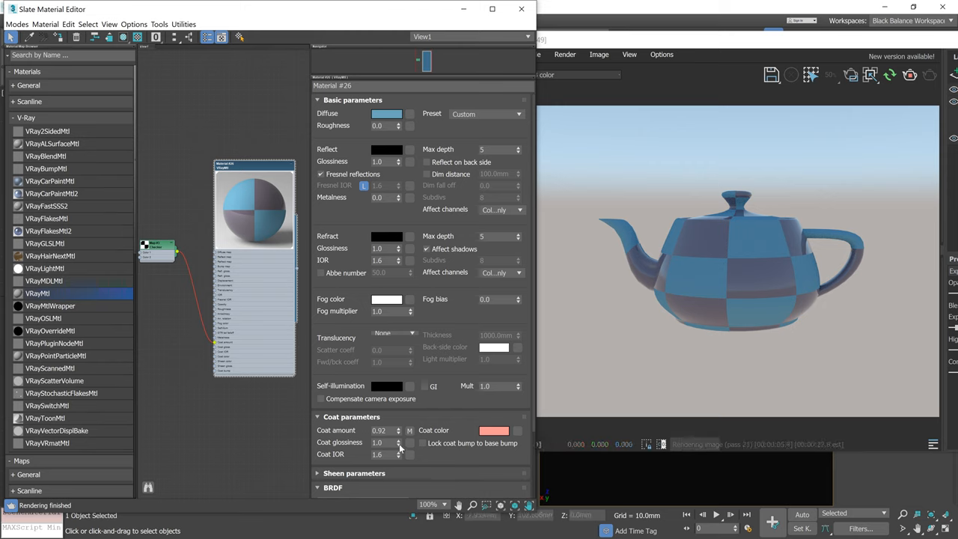
{"action": "left_click", "coordinate": [398, 443]}
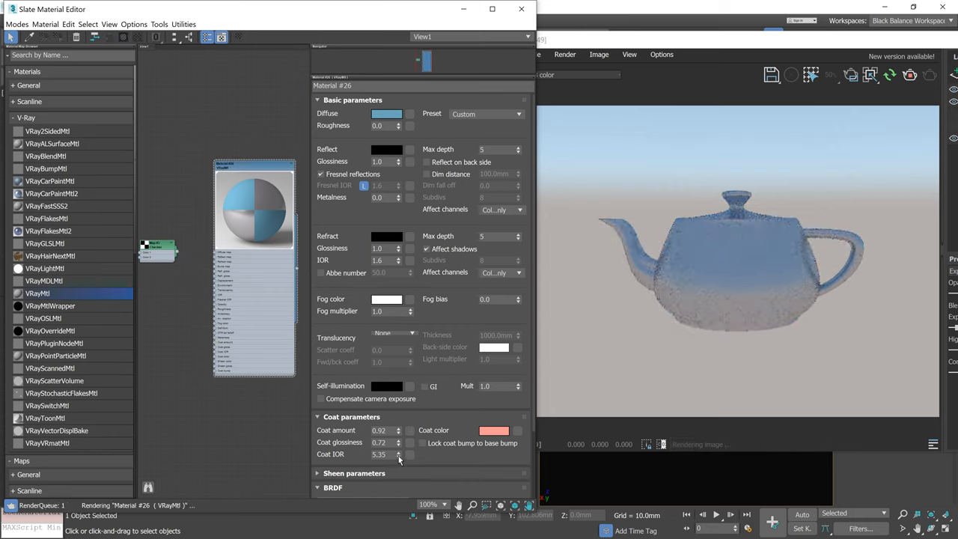
{"action": "left_click", "coordinate": [398, 456]}
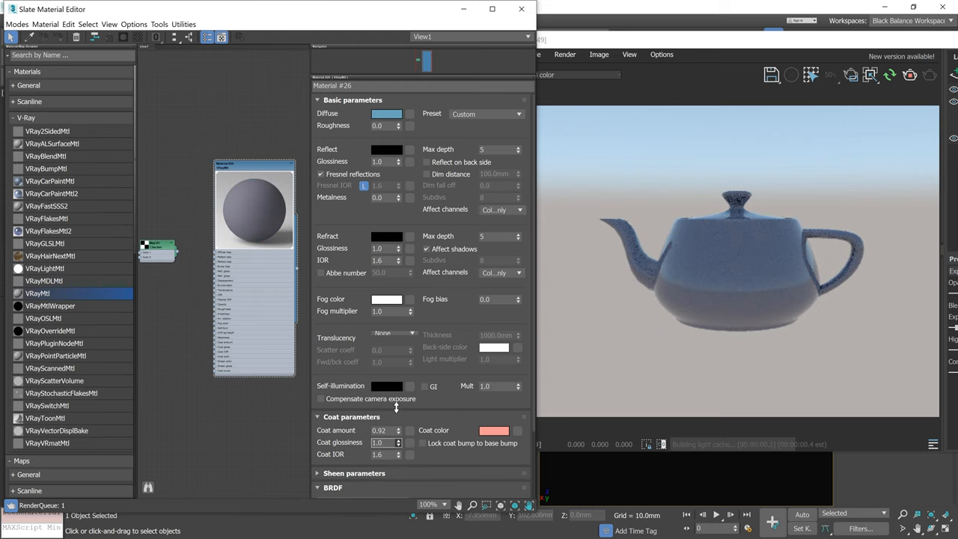
{"action": "left_click", "coordinate": [398, 443]}
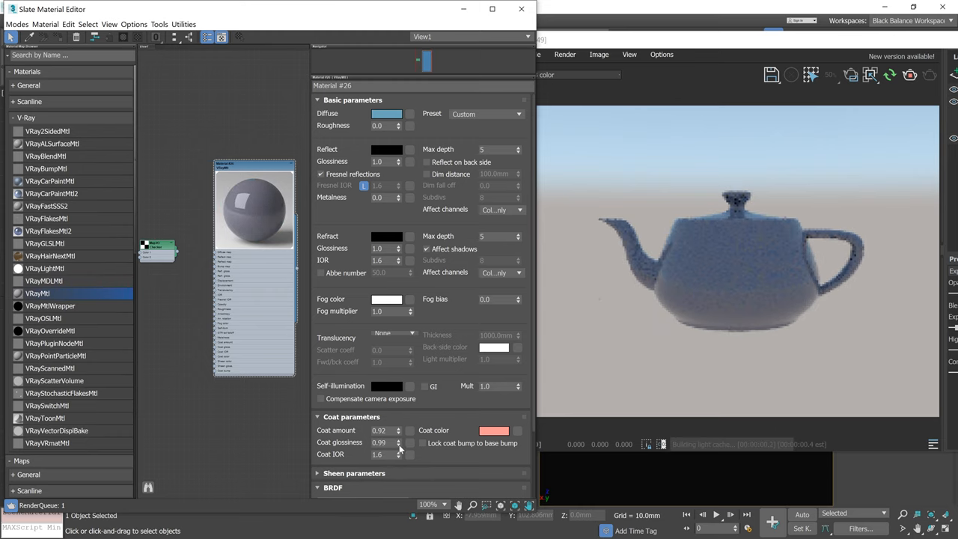
{"action": "left_click", "coordinate": [398, 440]}
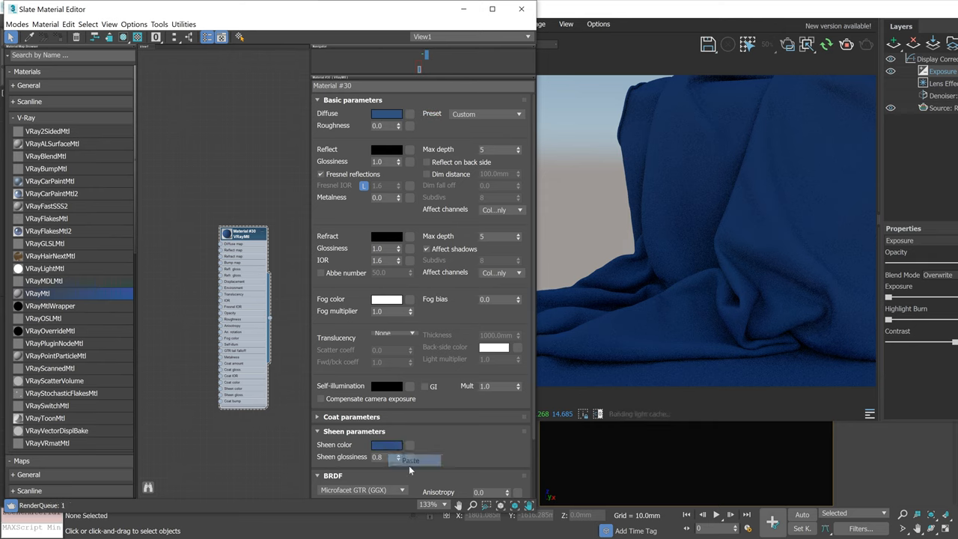
Set a pink sheen colour on the cloth and raise sheen glossiness to about 0.91.
{"action": "left_click", "coordinate": [387, 443]}
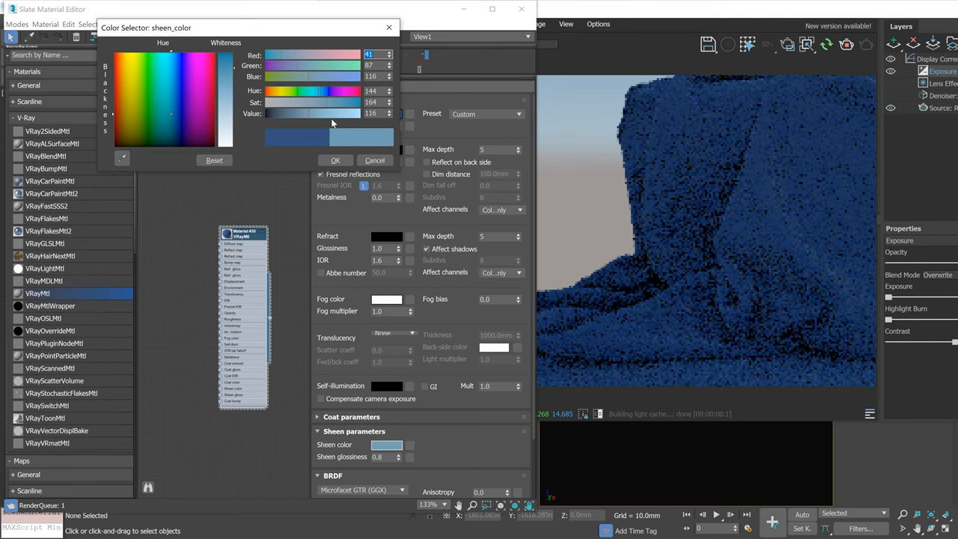
{"action": "left_click", "coordinate": [335, 160]}
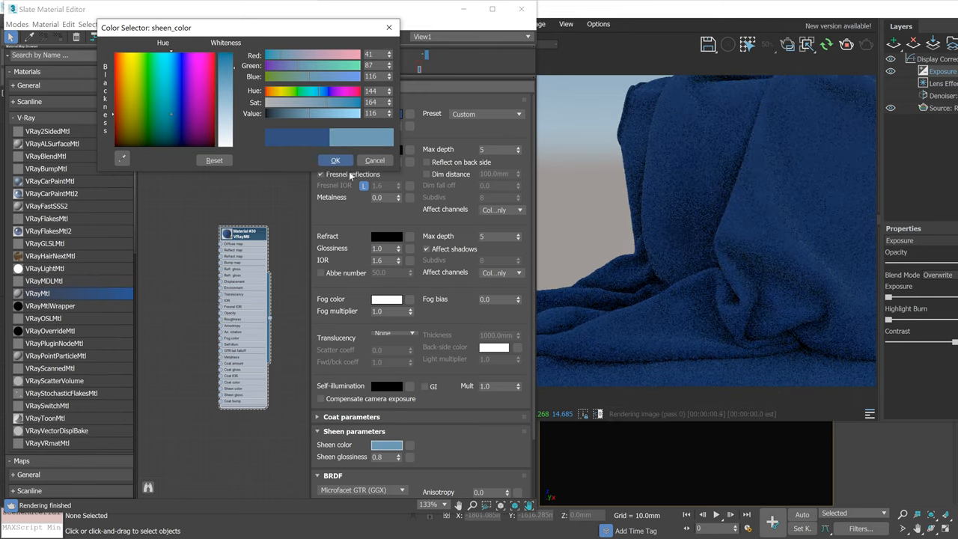
{"action": "left_click", "coordinate": [335, 161]}
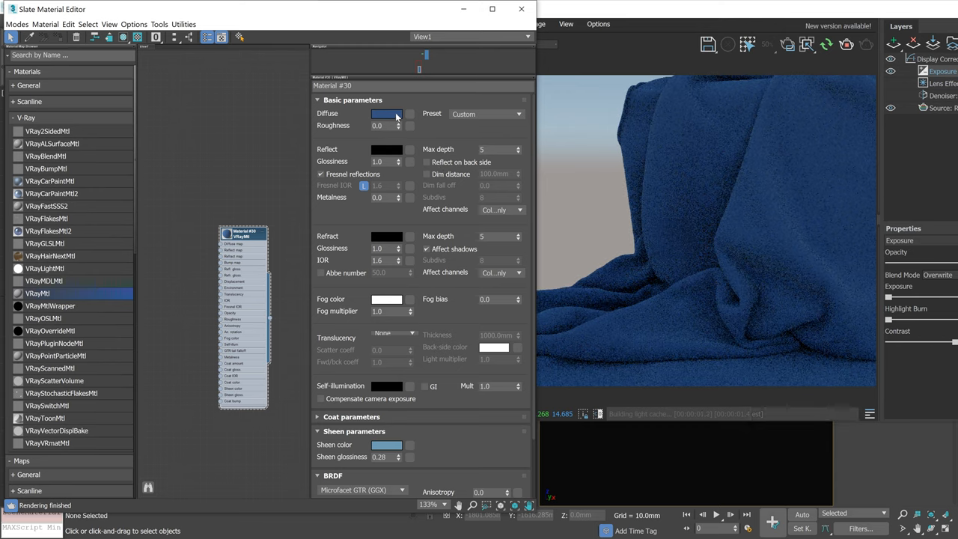
{"action": "left_click", "coordinate": [386, 114]}
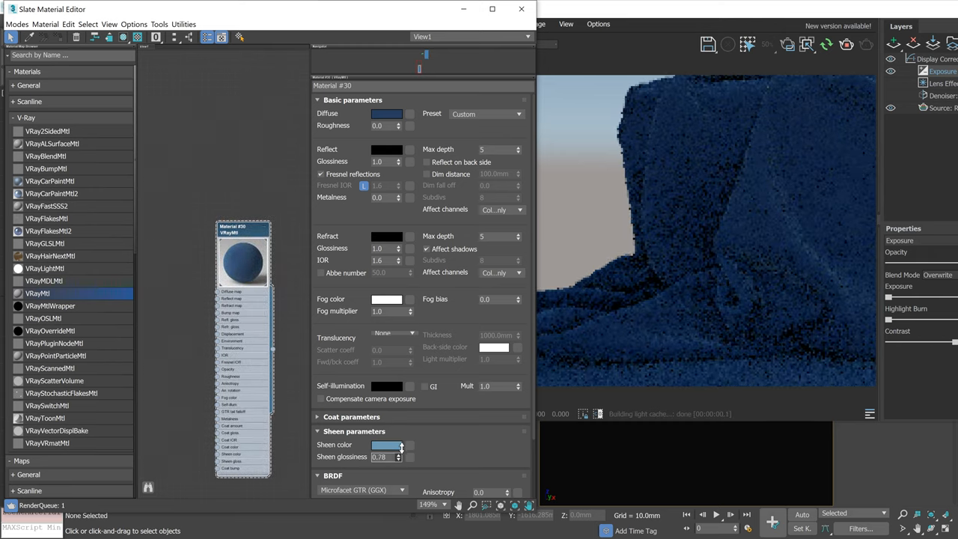
{"action": "left_click", "coordinate": [387, 444]}
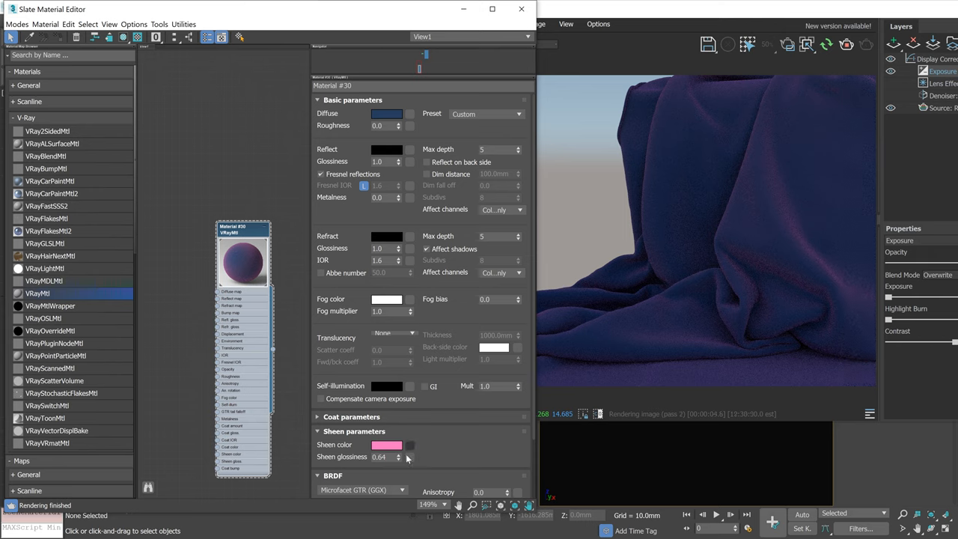
{"action": "left_click", "coordinate": [398, 454]}
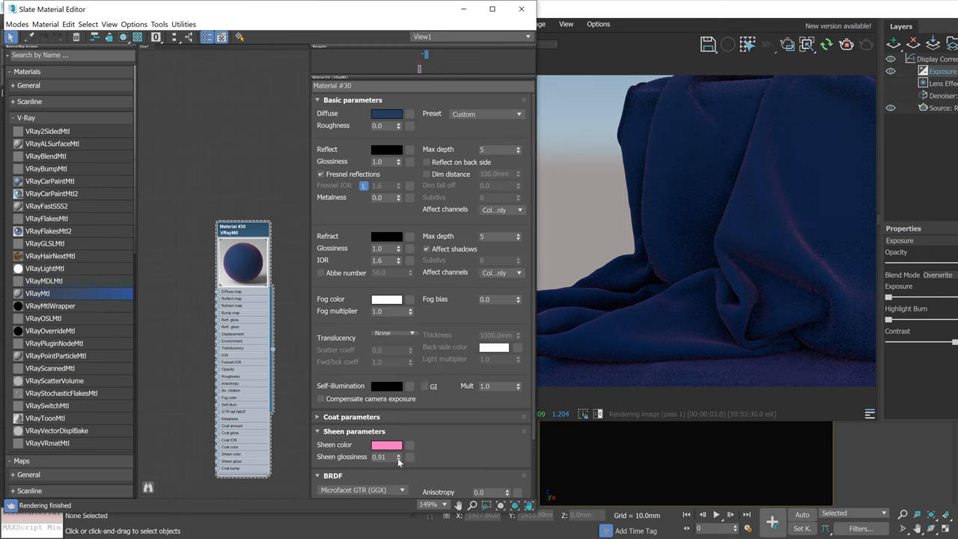
Lower sheen glossiness to 0.63 and shift the sheen colour to light blue.
{"action": "left_click_drag", "start_coordinate": [402, 455], "coordinate": [401, 463]}
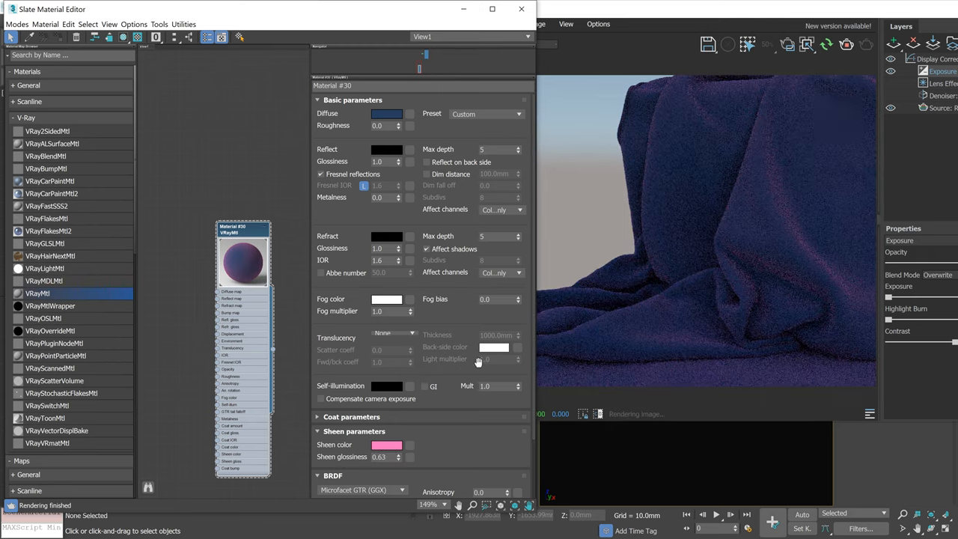
{"action": "left_click", "coordinate": [387, 444]}
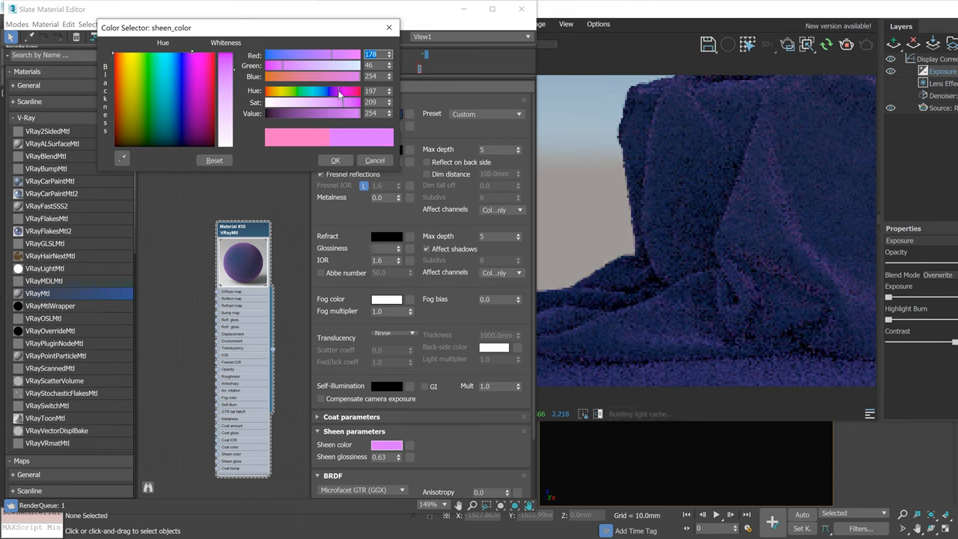
{"action": "left_click_drag", "start_coordinate": [337, 93], "coordinate": [335, 93]}
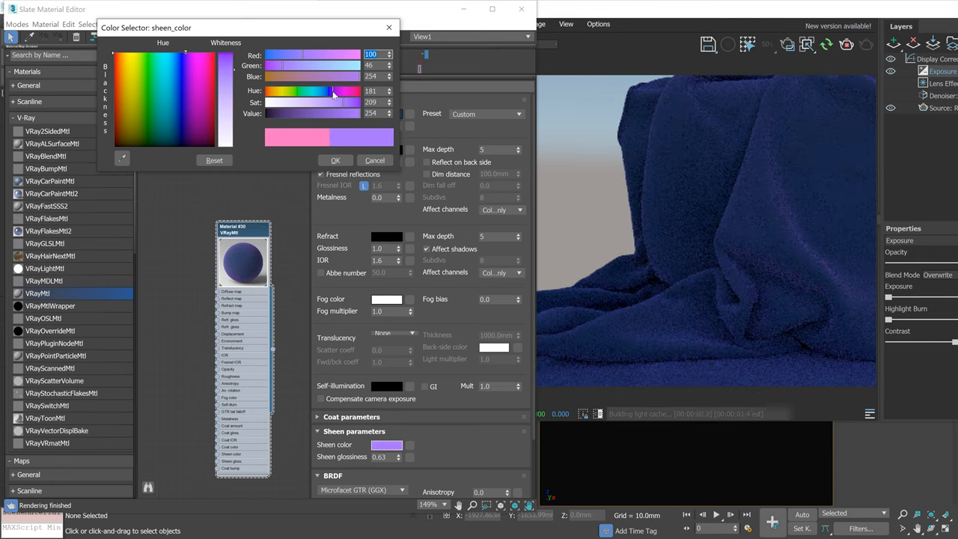
{"action": "left_click_drag", "start_coordinate": [335, 91], "coordinate": [325, 91]}
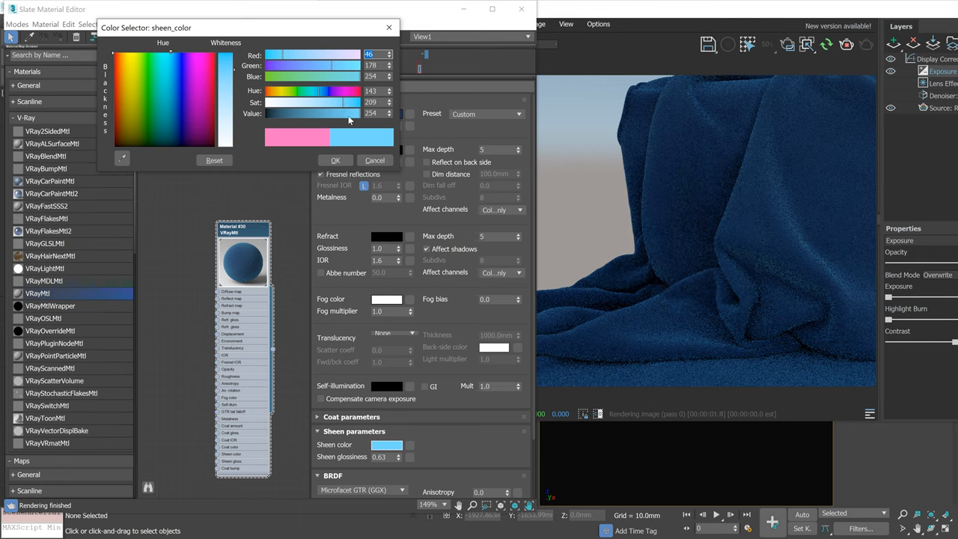
{"action": "left_click", "coordinate": [374, 160]}
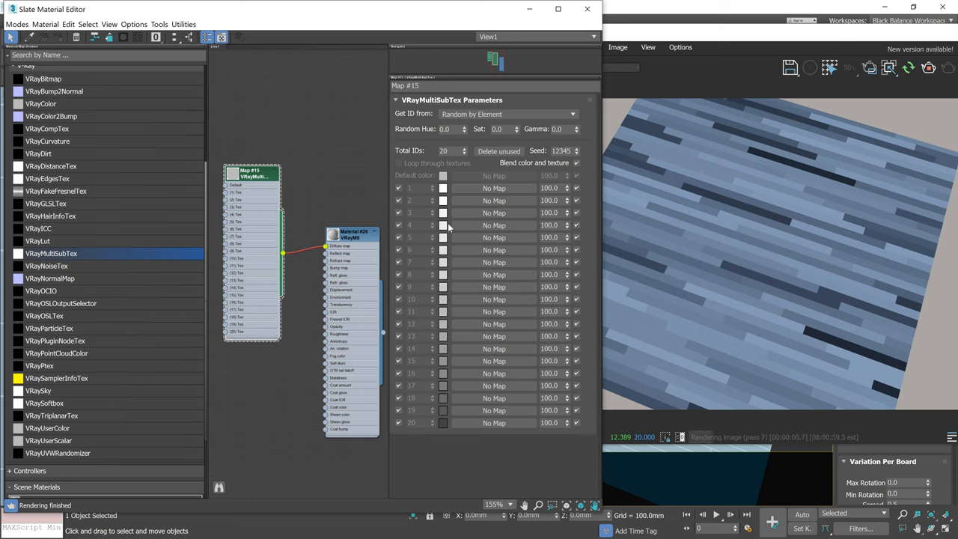
Tint MultiSubTex slots 8–10 pink and cyan so random planks pick up those colours.
{"action": "triple_click", "coordinate": [443, 149]}
{"action": "type", "text": "10"}
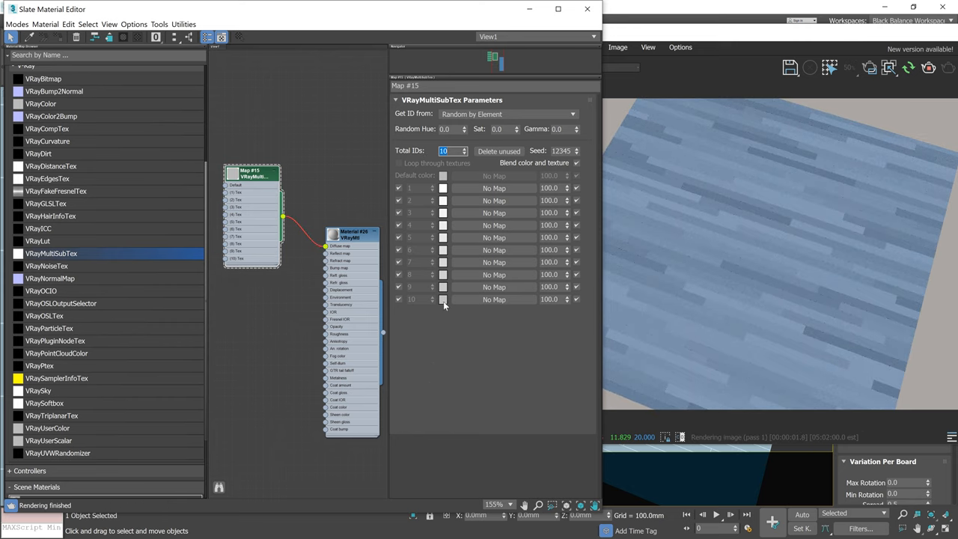
{"action": "left_click", "coordinate": [443, 175]}
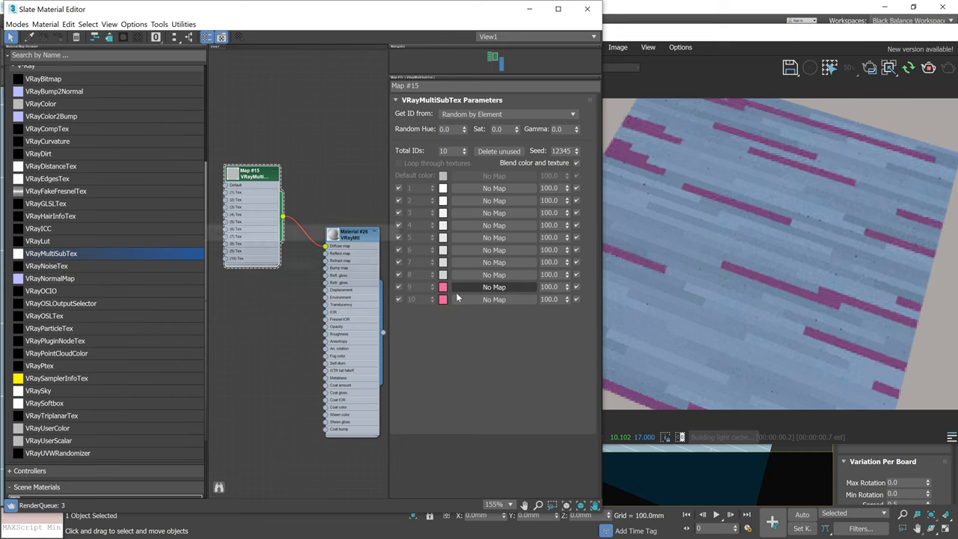
{"action": "left_click", "coordinate": [443, 300]}
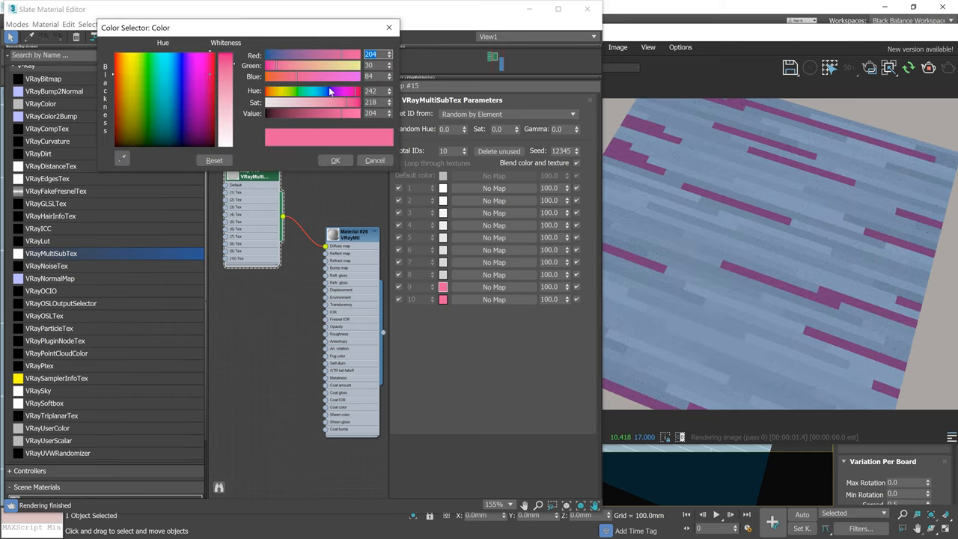
{"action": "left_click", "coordinate": [336, 158]}
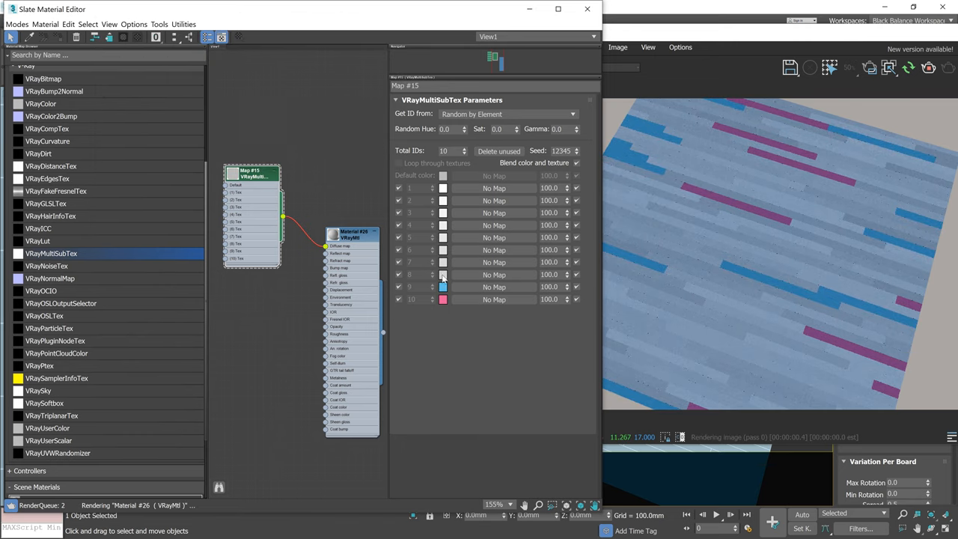
{"action": "left_click", "coordinate": [443, 276]}
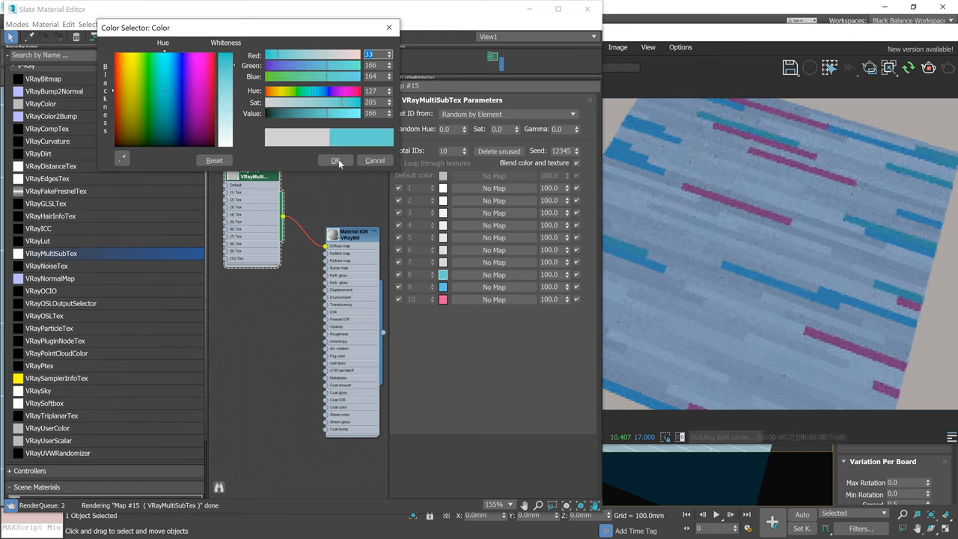
{"action": "left_click", "coordinate": [335, 160]}
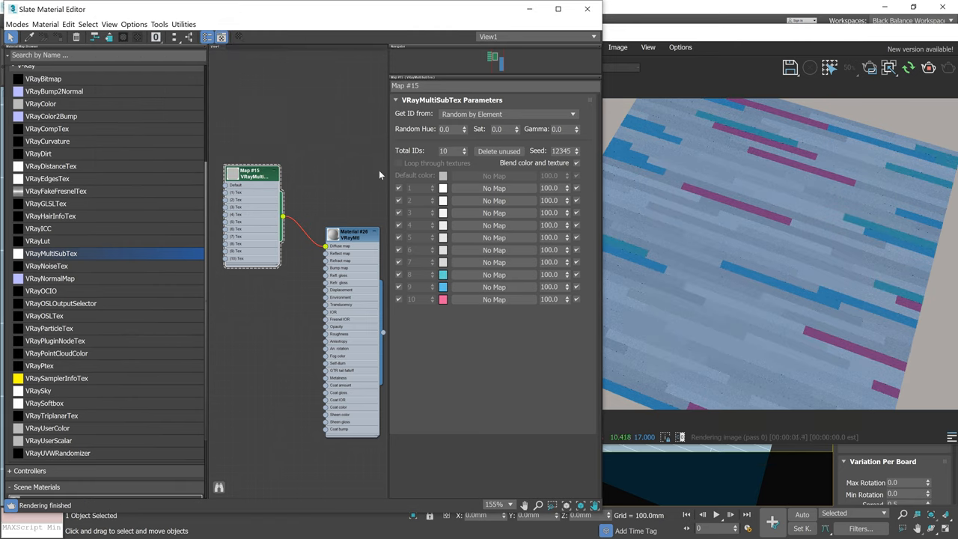
{"action": "mouse_move", "coordinate": [620, 218]}
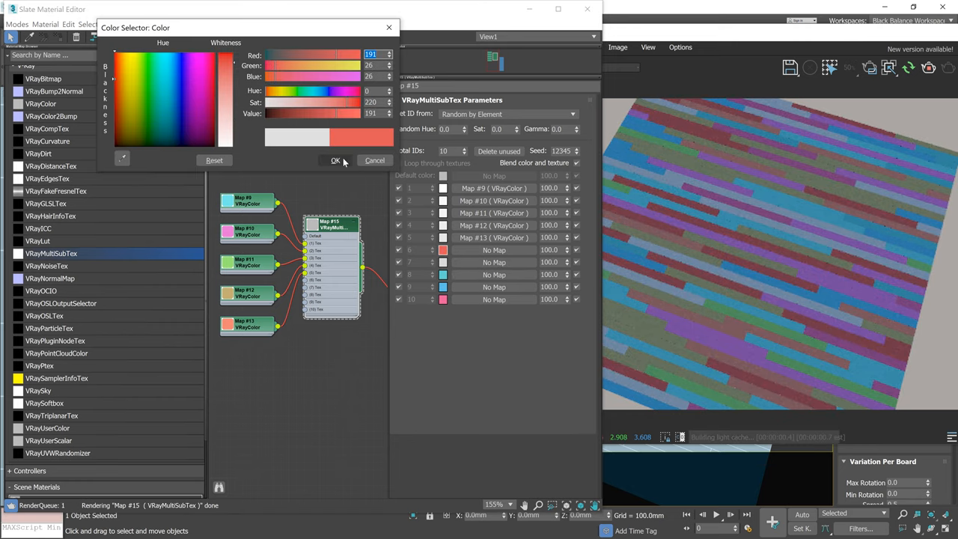
Confirm a red VRayColor and set slot 5's amount to 50 and slot 2's to 33.
{"action": "left_click", "coordinate": [336, 160]}
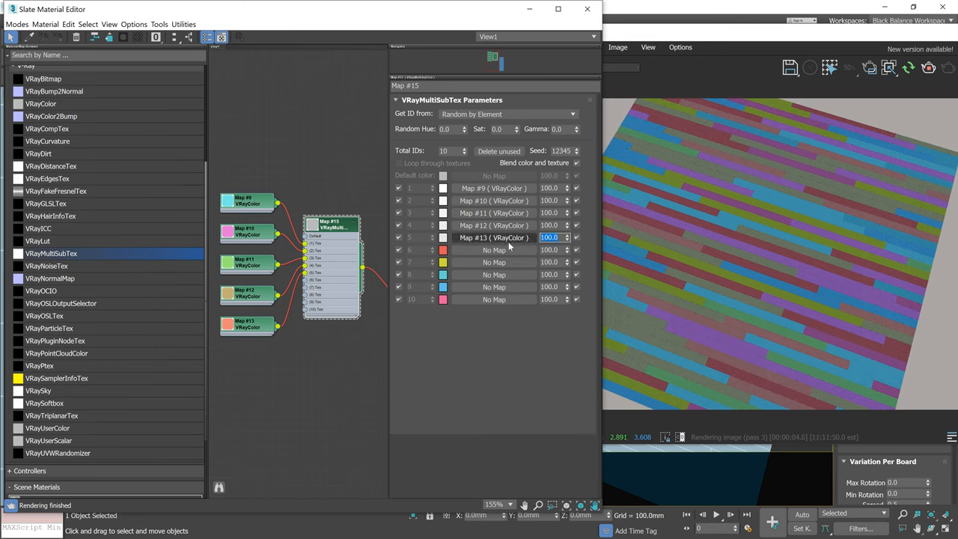
{"action": "type", "text": "50"}
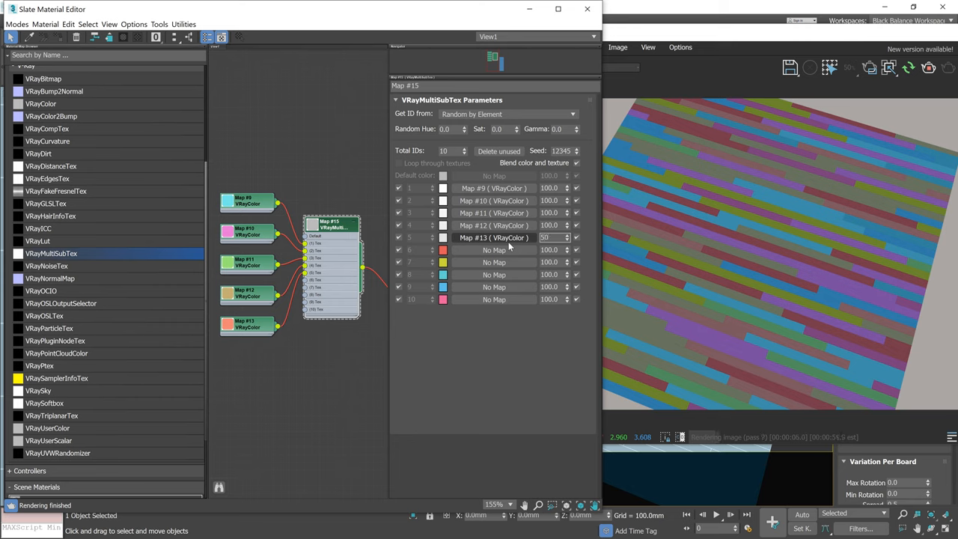
{"action": "triple_click", "coordinate": [554, 236]}
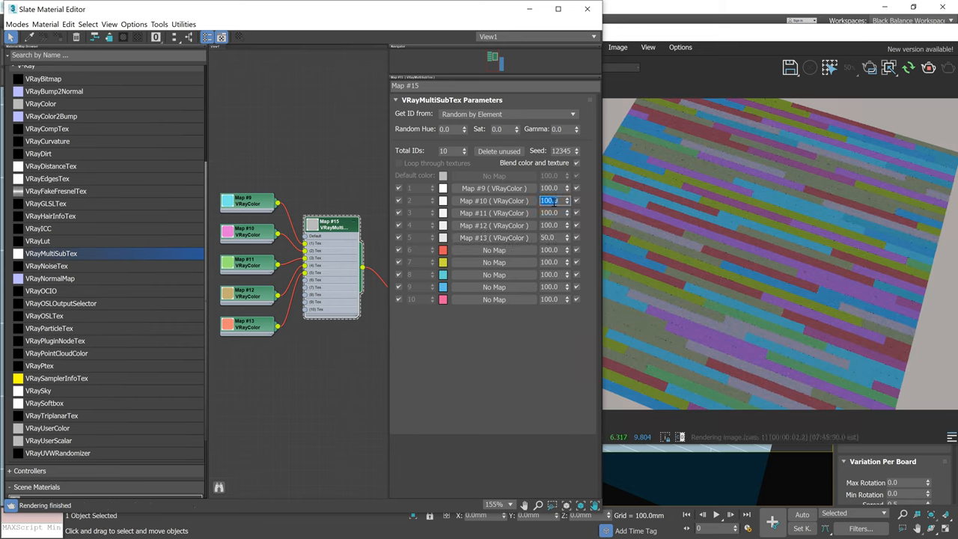
{"action": "type", "text": "33.0"}
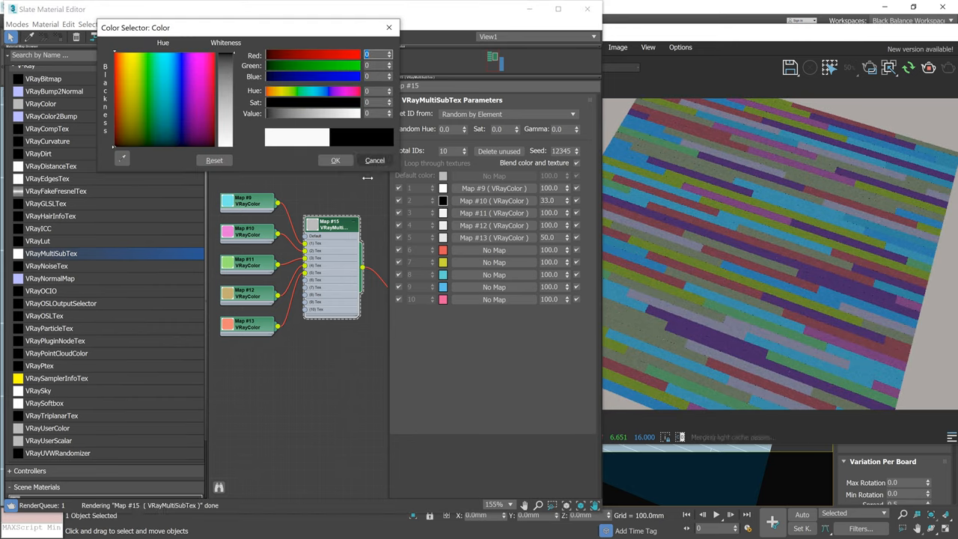
{"action": "left_click", "coordinate": [374, 159]}
{"action": "type", "text": "100"}
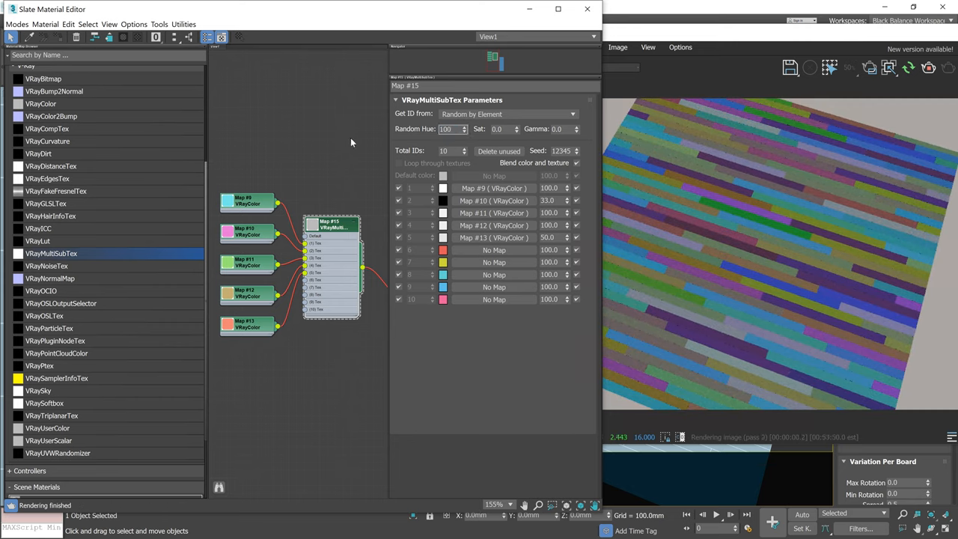
Set Random Hue, Sat and Gamma to 5.0 and delete the unused slots.
{"action": "triple_click", "coordinate": [447, 129]}
{"action": "type", "text": "5"}
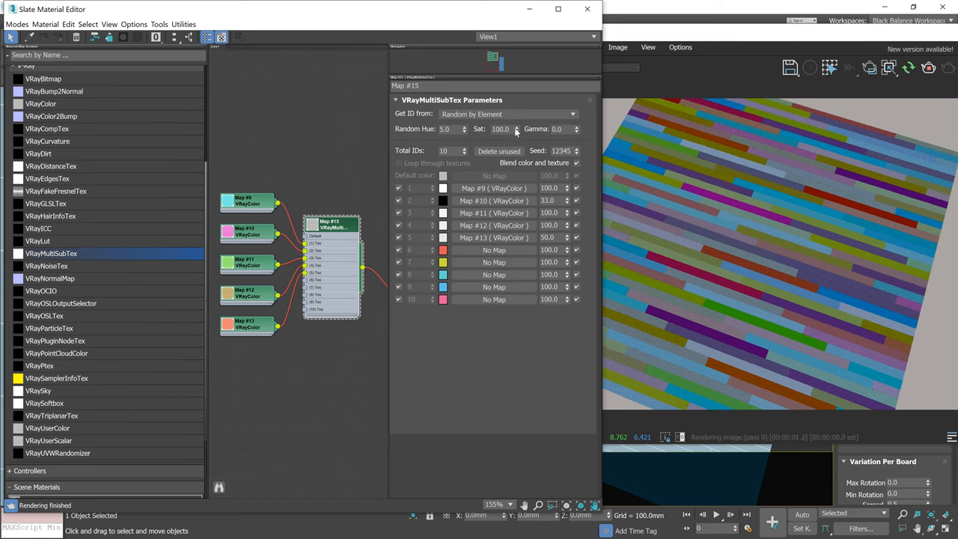
{"action": "triple_click", "coordinate": [500, 129]}
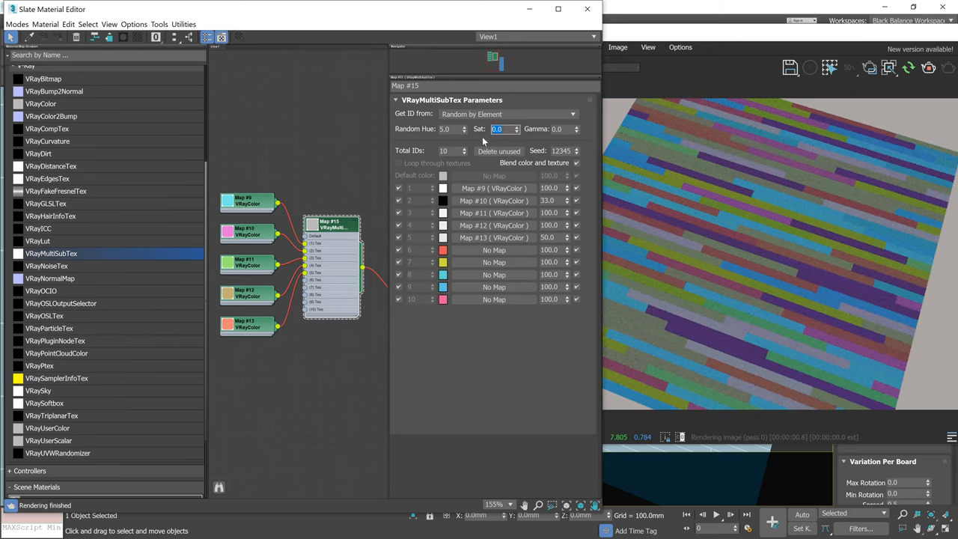
{"action": "left_click", "coordinate": [566, 129]}
{"action": "type", "text": "100"}
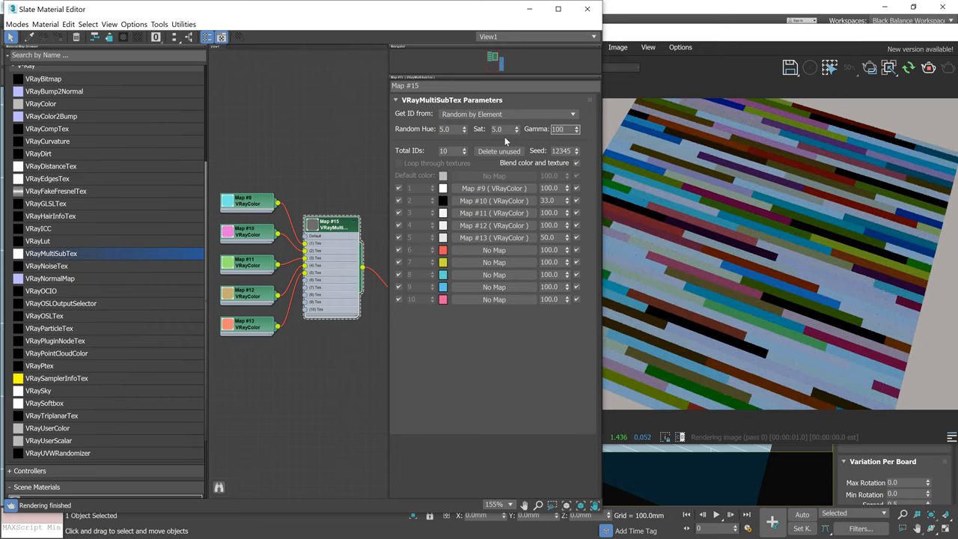
{"action": "triple_click", "coordinate": [560, 129]}
{"action": "type", "text": "5"}
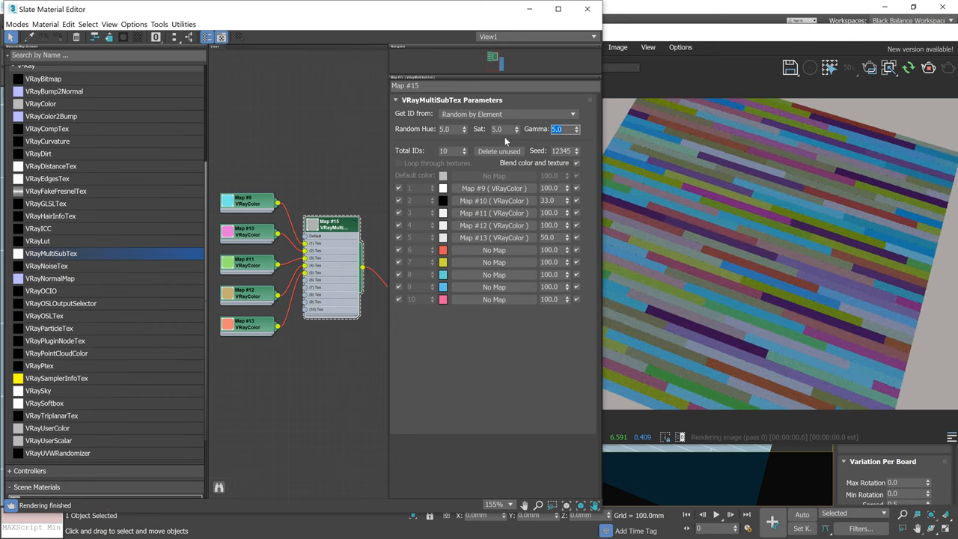
{"action": "mouse_move", "coordinate": [312, 297]}
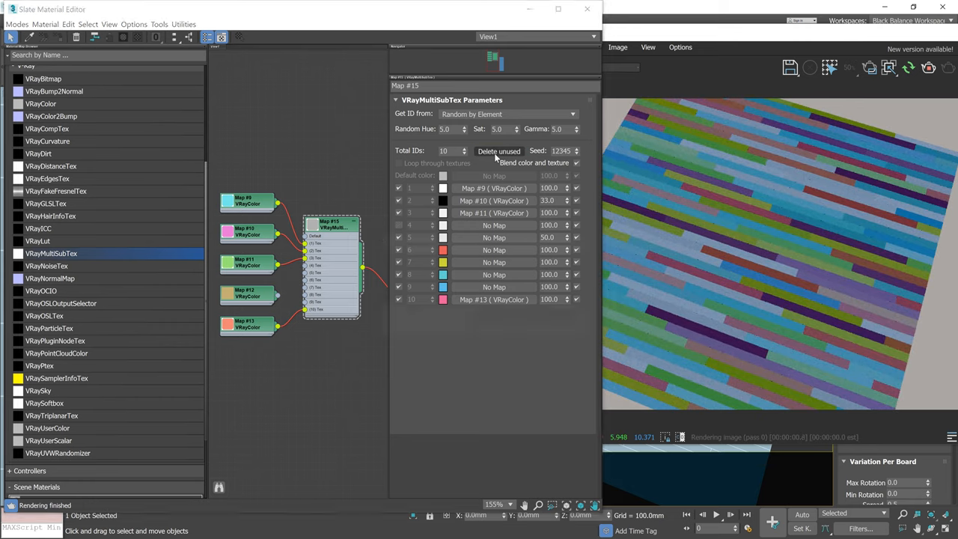
{"action": "left_click", "coordinate": [497, 150]}
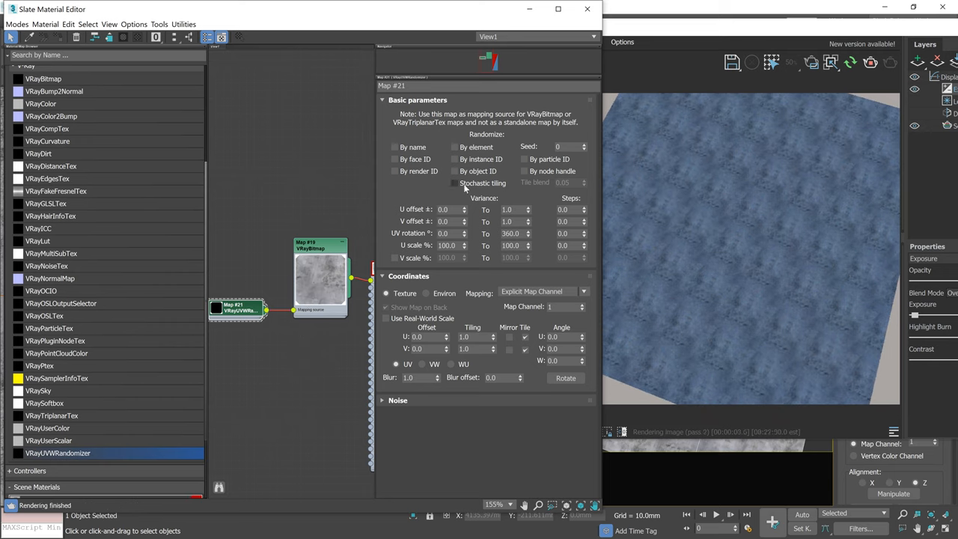
Wire a VRayUVWRandomizer node into the tile bitmap's mapping input.
{"action": "left_click", "coordinate": [453, 182]}
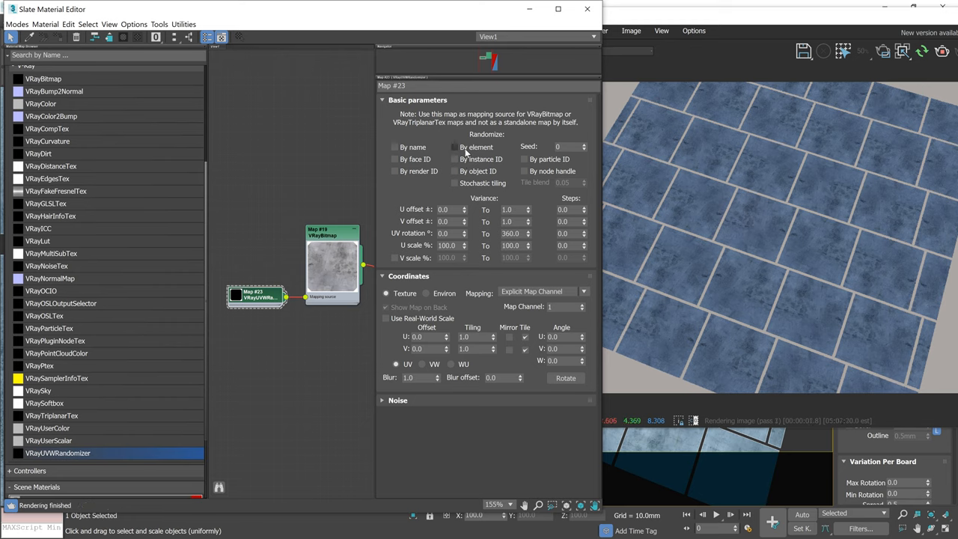
Randomize By element and widen the U and V offset variation ranges.
{"action": "left_click", "coordinate": [455, 147]}
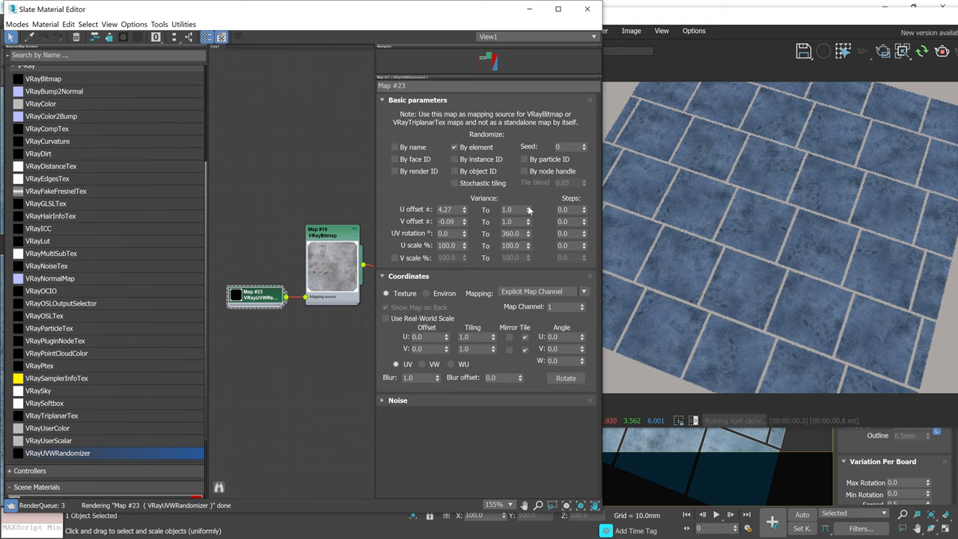
{"action": "left_click", "coordinate": [527, 206]}
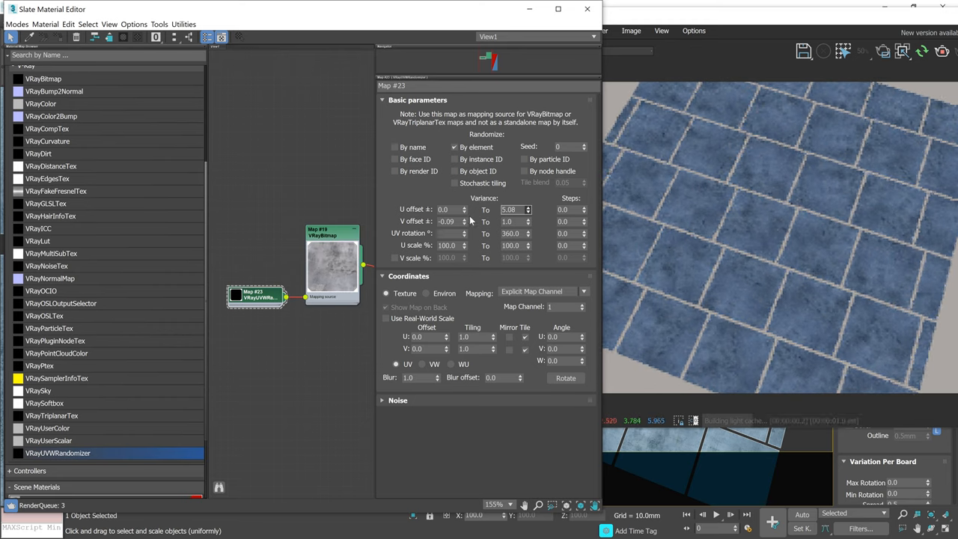
{"action": "left_click_drag", "start_coordinate": [464, 221], "coordinate": [464, 262]}
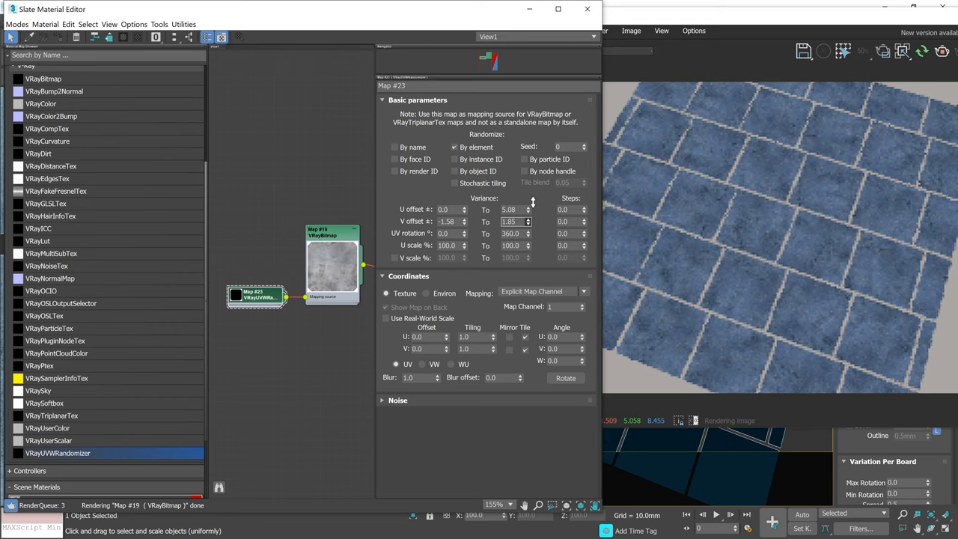
{"action": "left_click", "coordinate": [527, 224]}
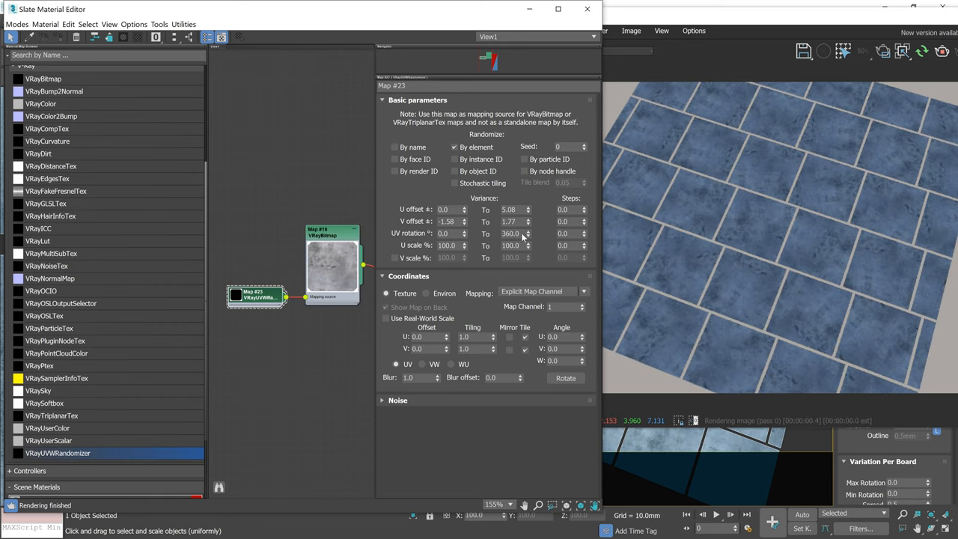